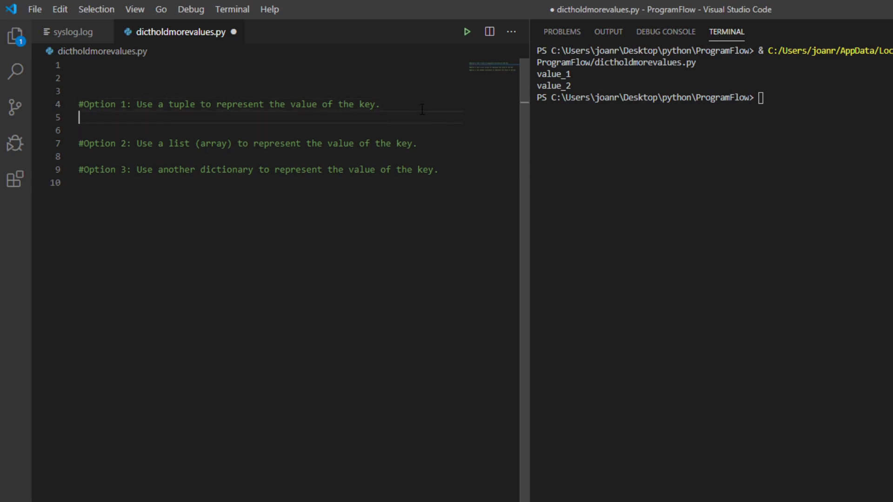
- Under Option 1, define my_dict with "my_key" mapped to the tuple ('value_1','value_2','value_3')
type("my_dict = {")
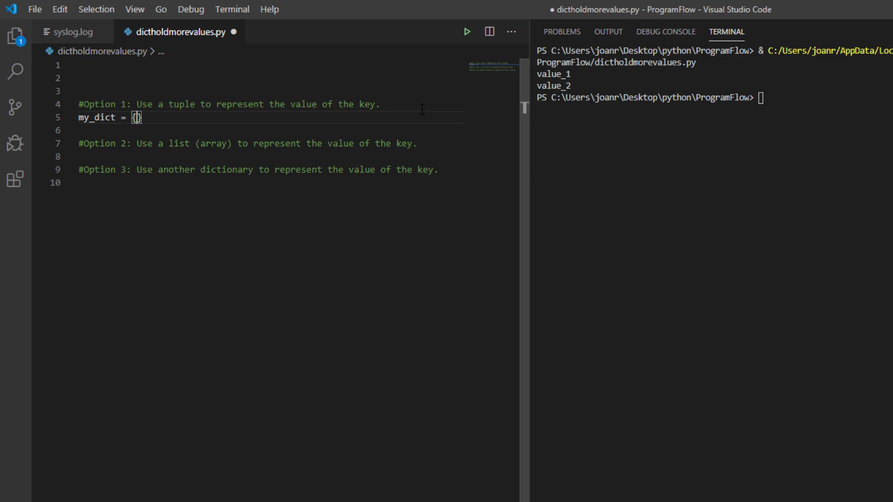
type("\"my_ke")
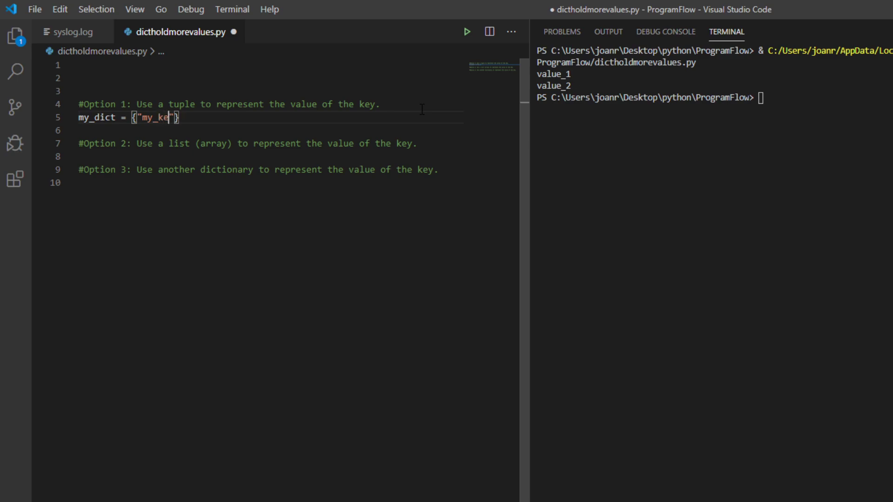
type("y")
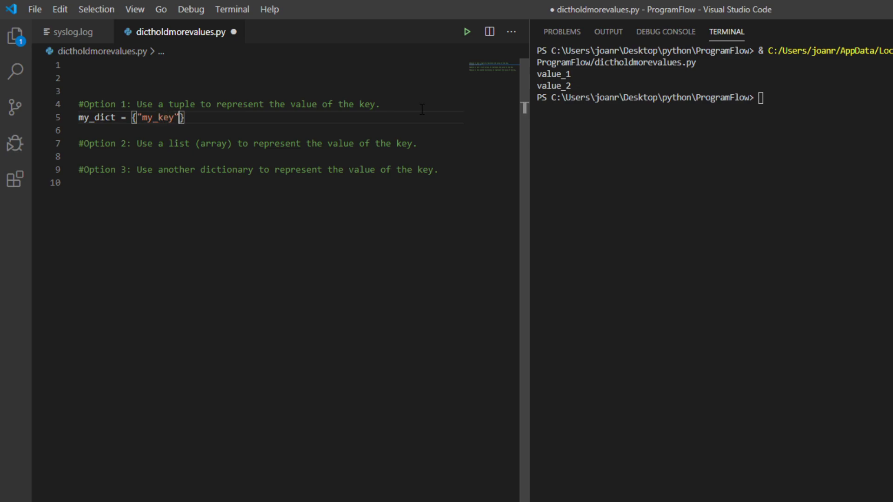
type(": ()")
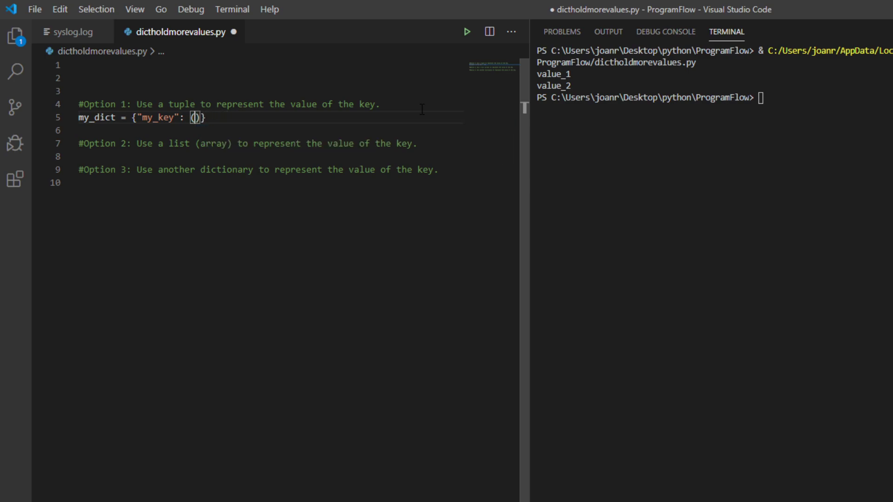
type("'value_1'")
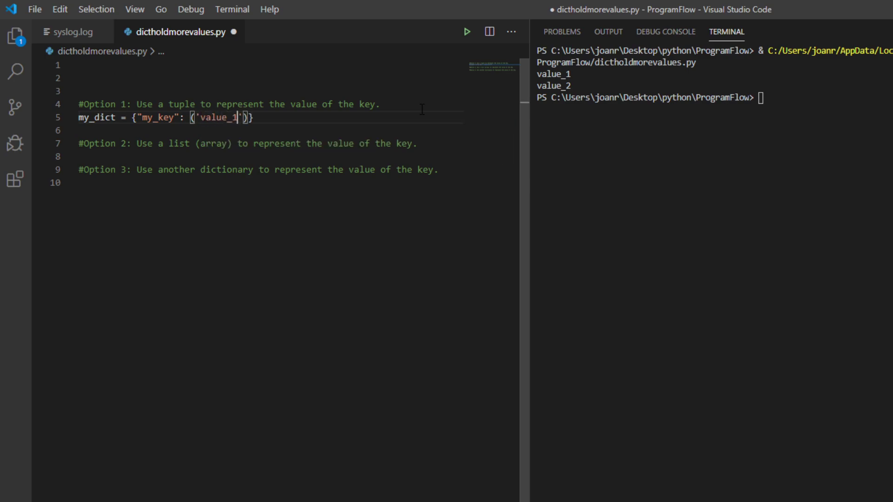
type(",")
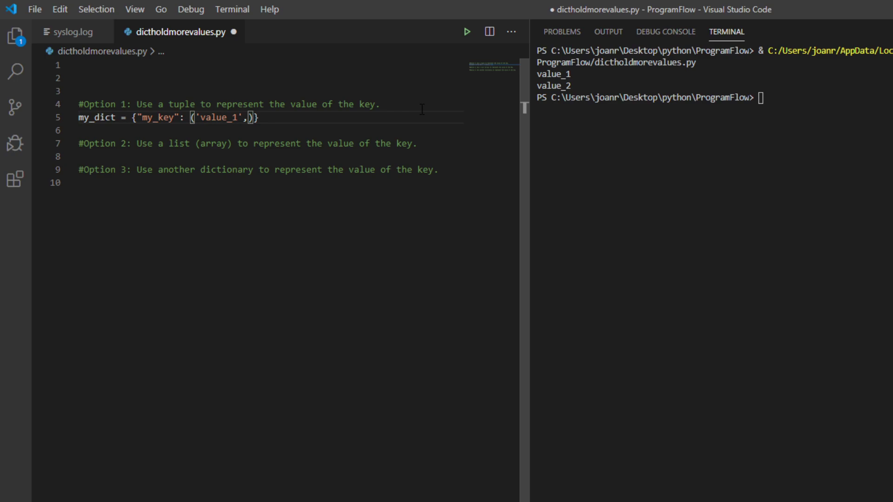
type("'value'")
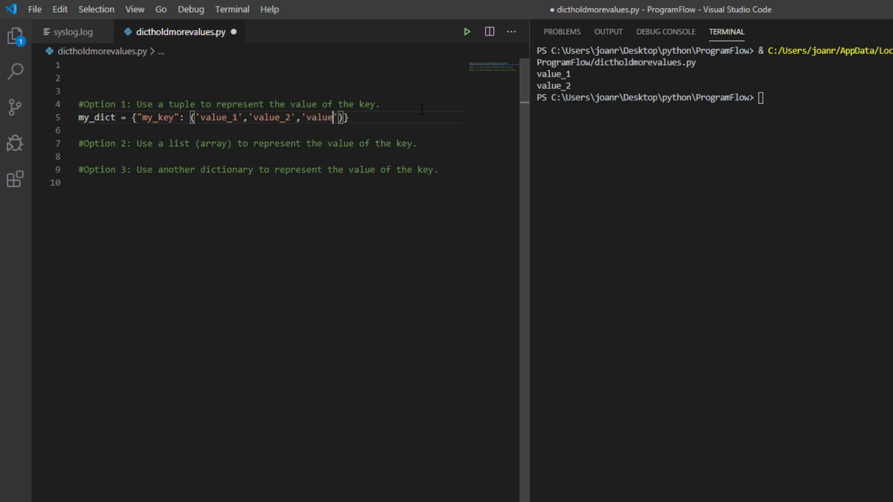
type("_3")
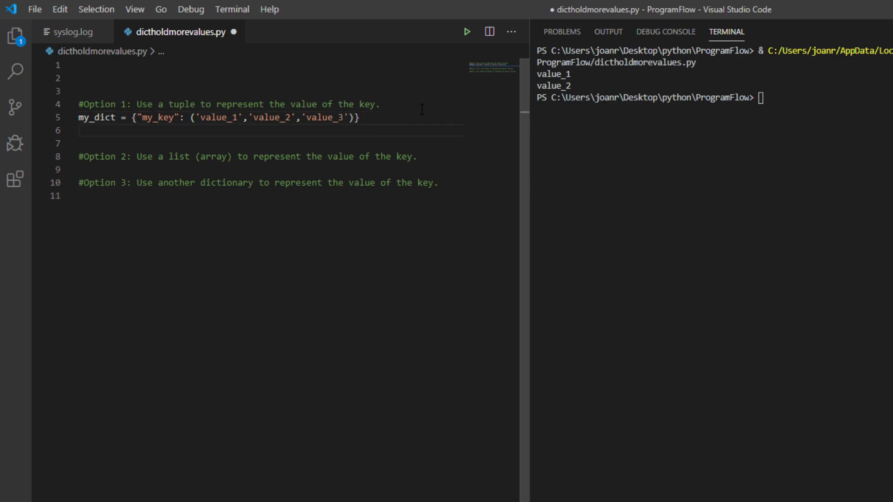
- Add the line print(["my_key"][0]) below the dictionary, not yet referencing my_dict
type("print")
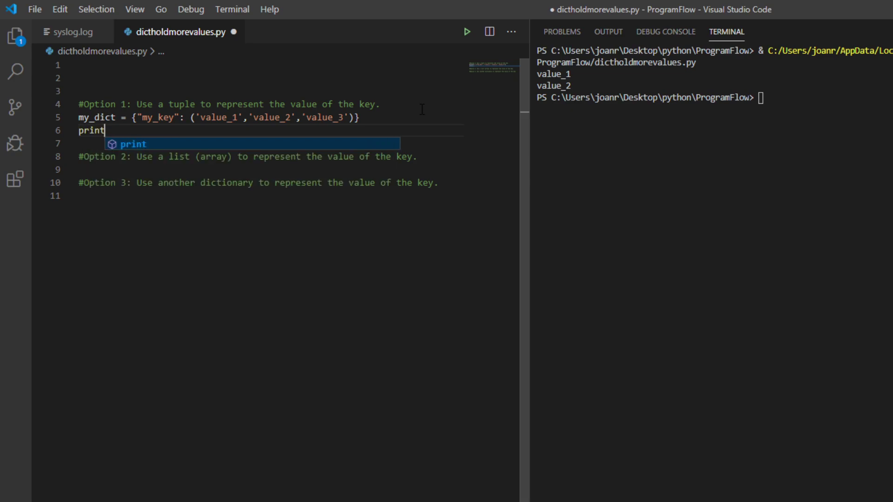
type("([\"my\"")
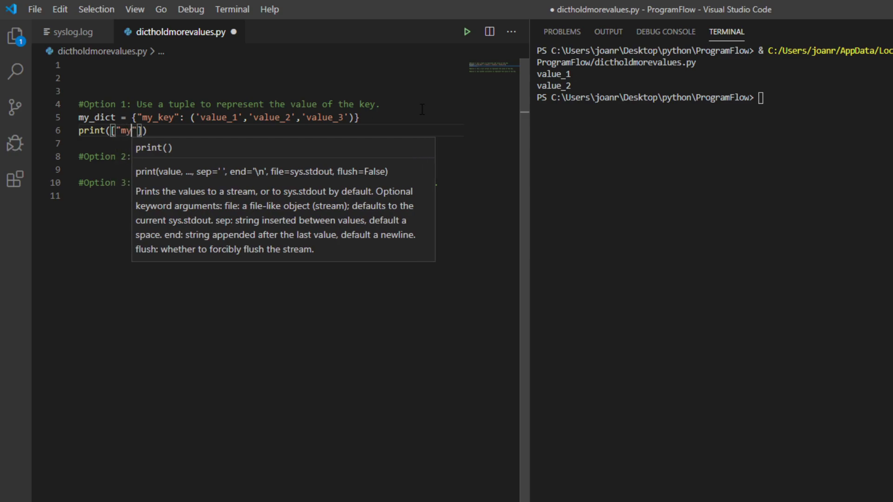
type("_key")
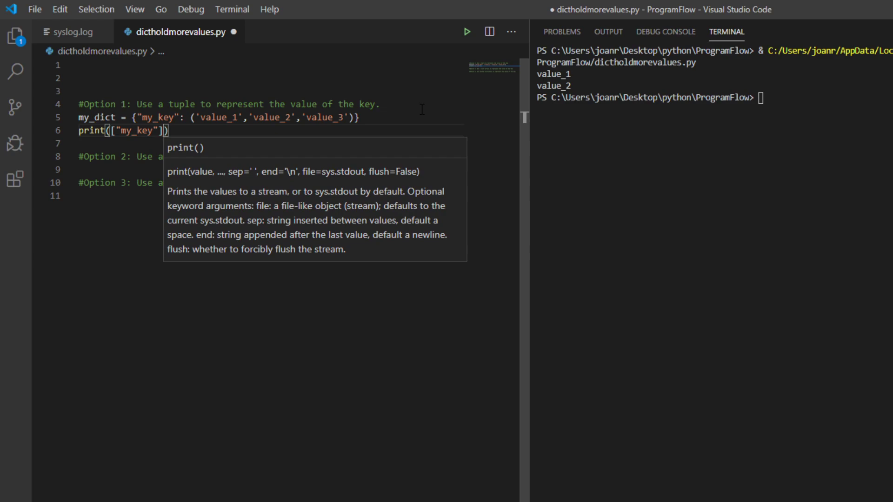
type("[0]")
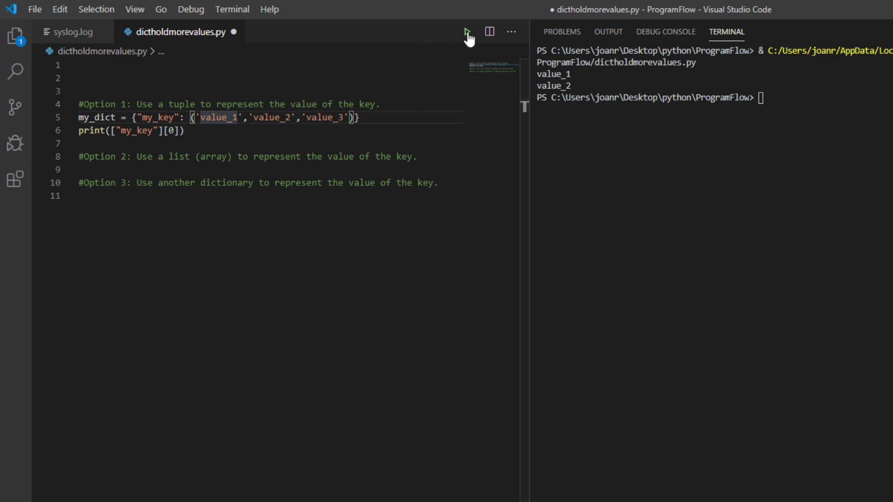
- Run once, correct the line to print(my_dict["my_key"][0]), and rerun so the terminal shows value_1
left_click(466, 32)
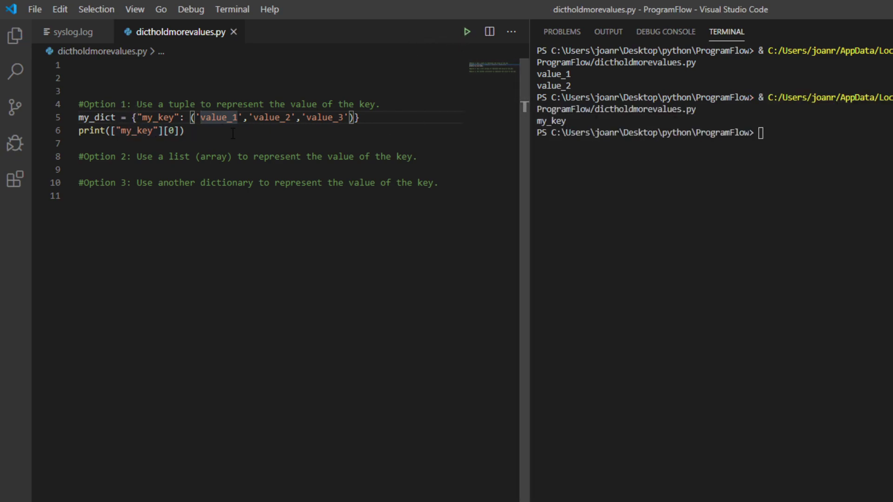
mouse_move(255, 139)
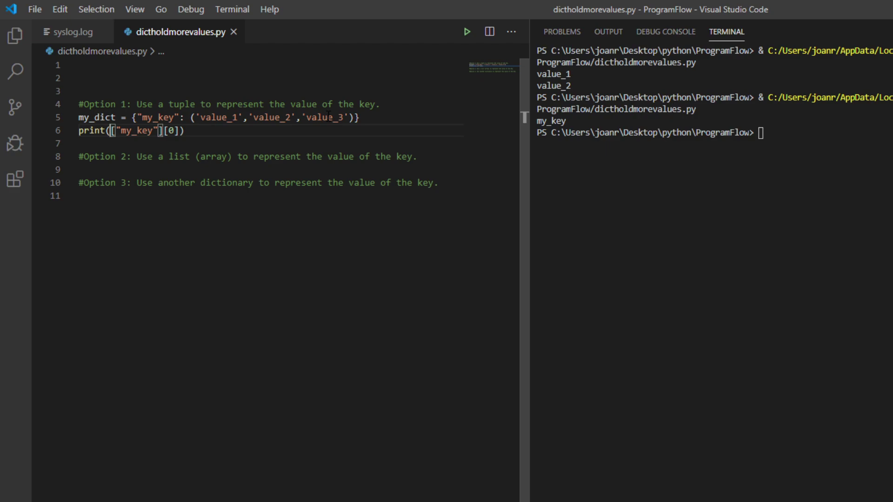
type("my_key")
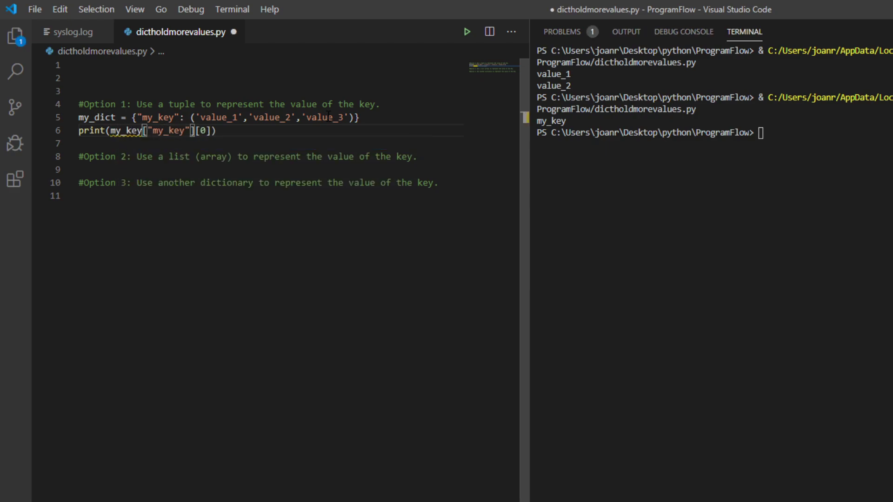
key("Backspace")
type("dict")
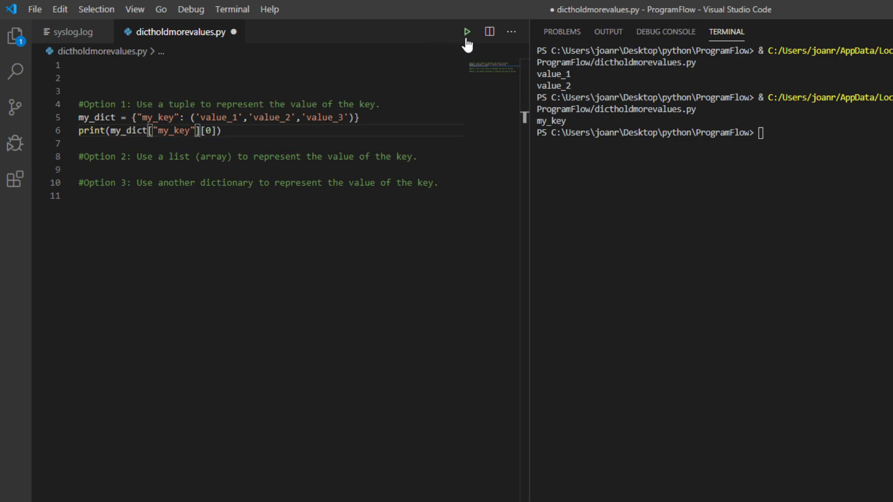
left_click(466, 32)
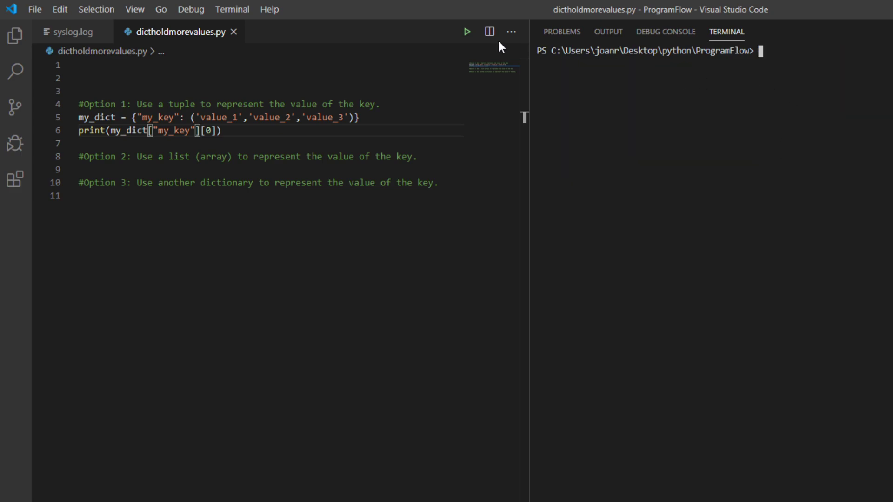
left_click(466, 31)
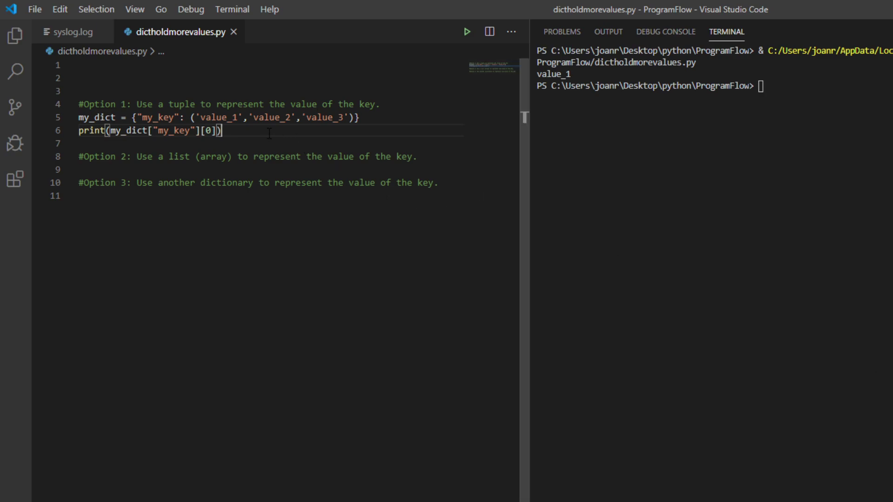
- Add print lines for my_dict['my_key'][1] and [2] and run, printing value_1, value_2, value_3
type("print(")
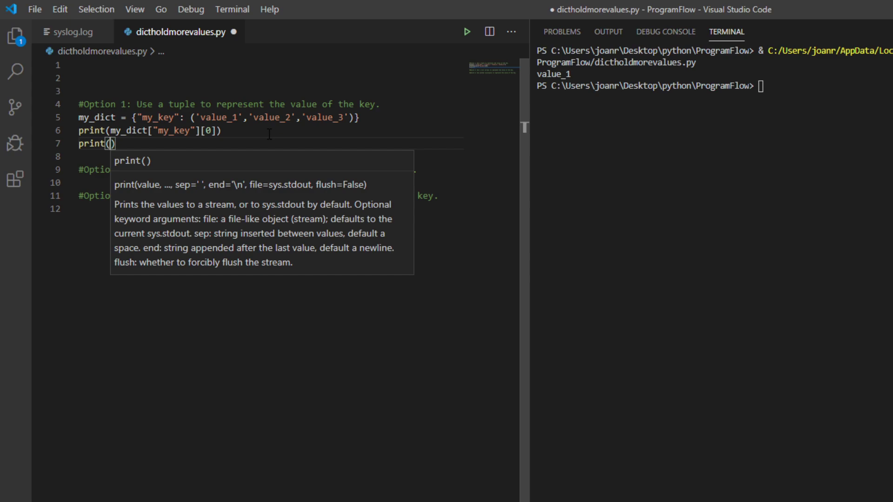
type("my_dict['")
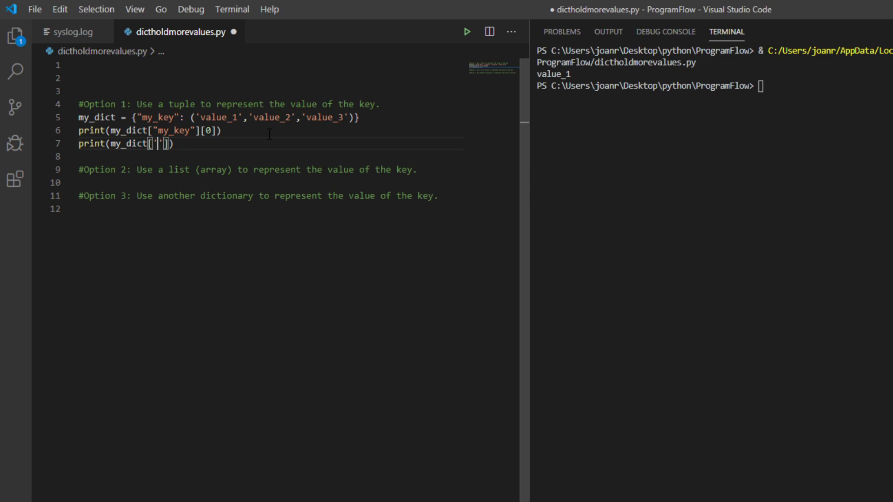
type("my_key")
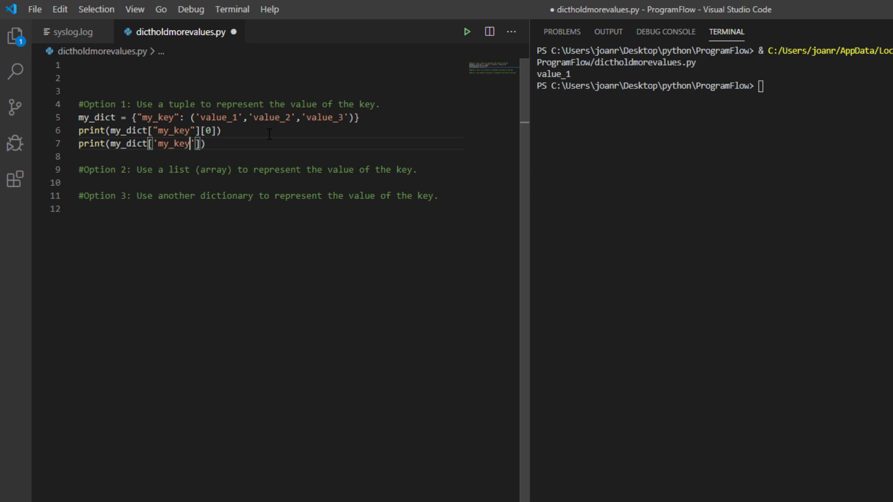
type("1]")
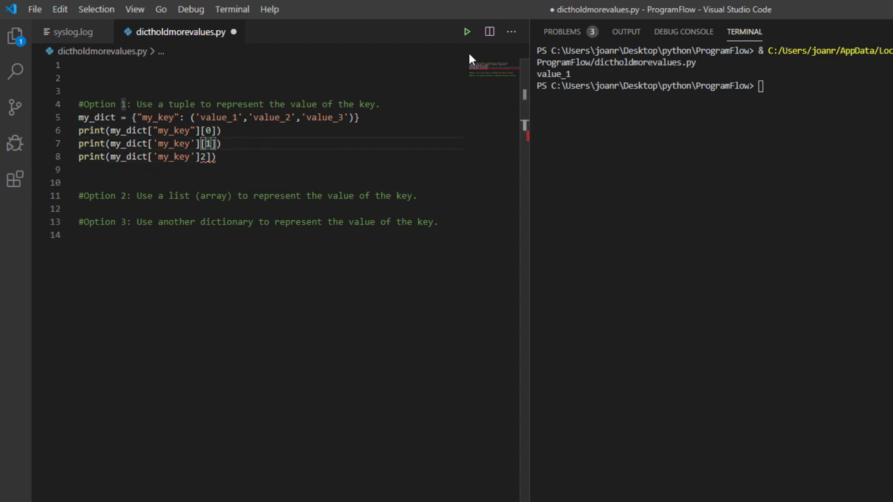
left_click(467, 32)
type("[")
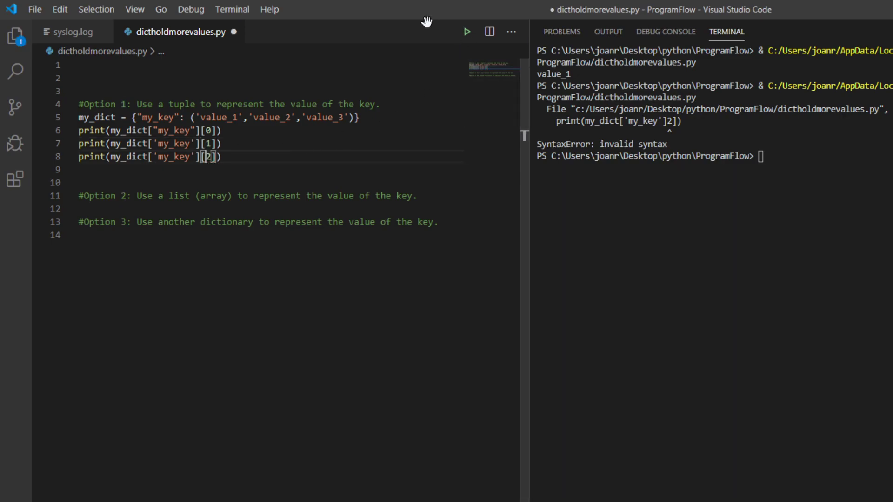
left_click(466, 32)
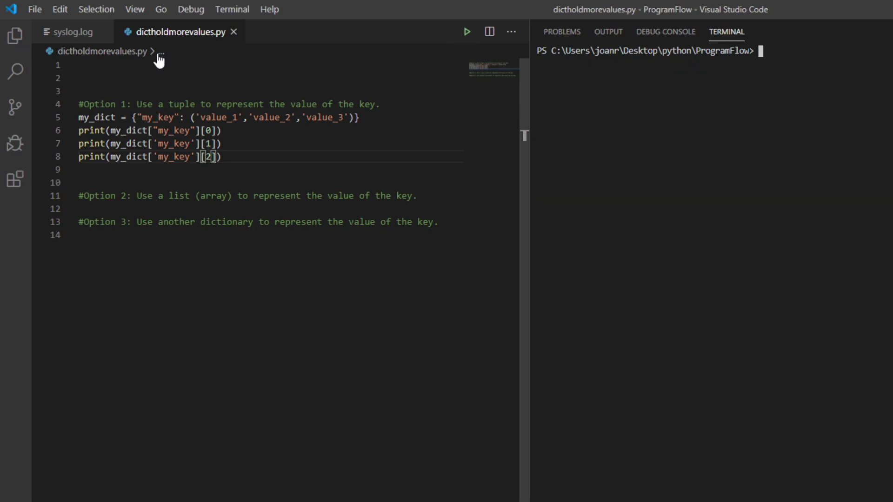
left_click(466, 32)
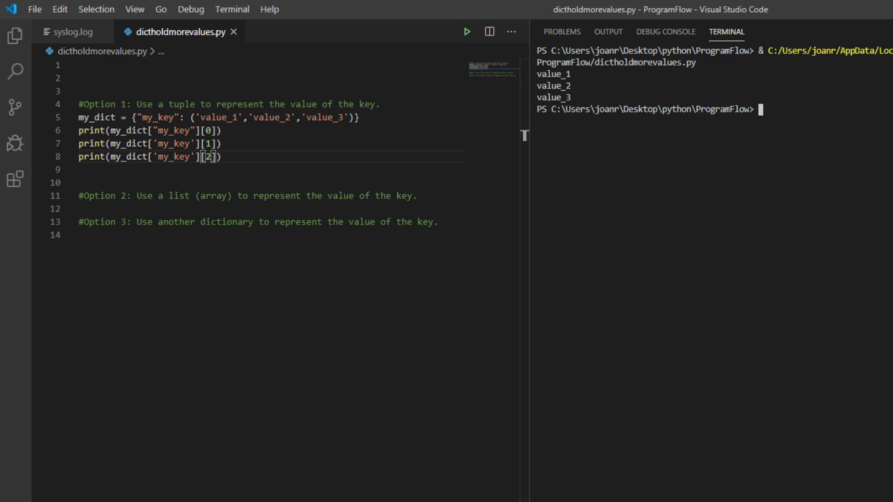
- Clear the terminal and rerun the edited tuple example, printing value_1, 2 and 1
type("clear")
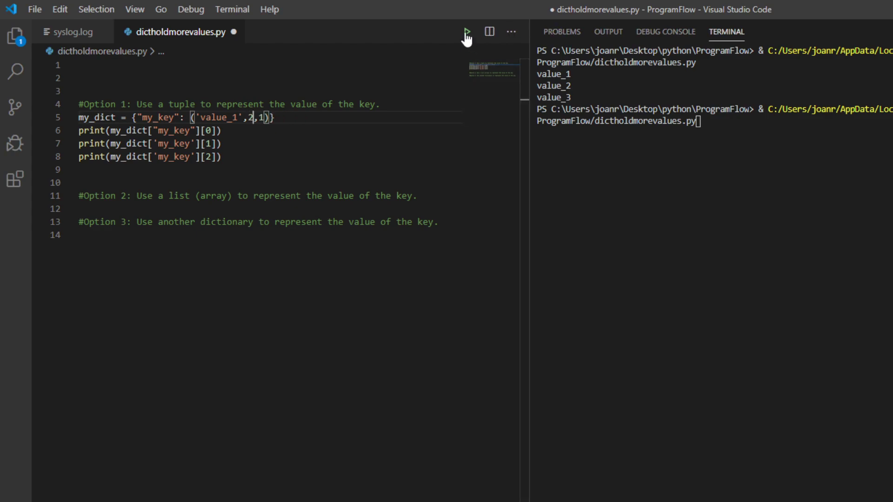
left_click(466, 32)
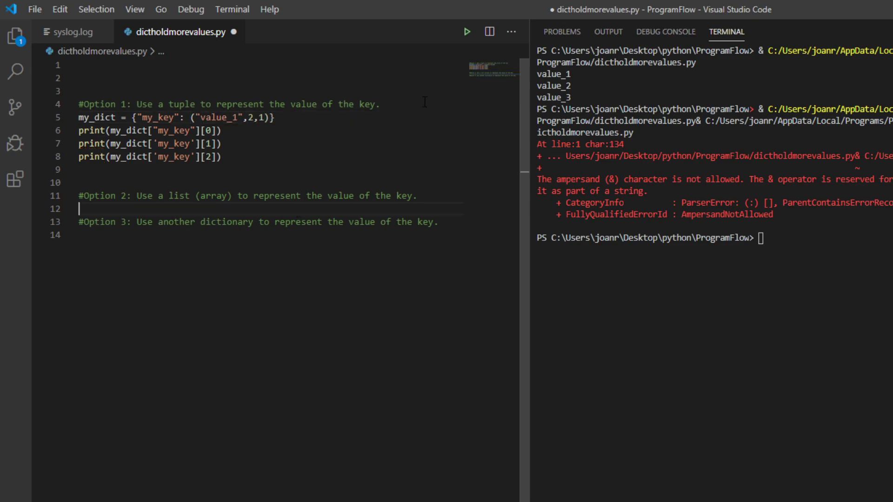
left_click(466, 32)
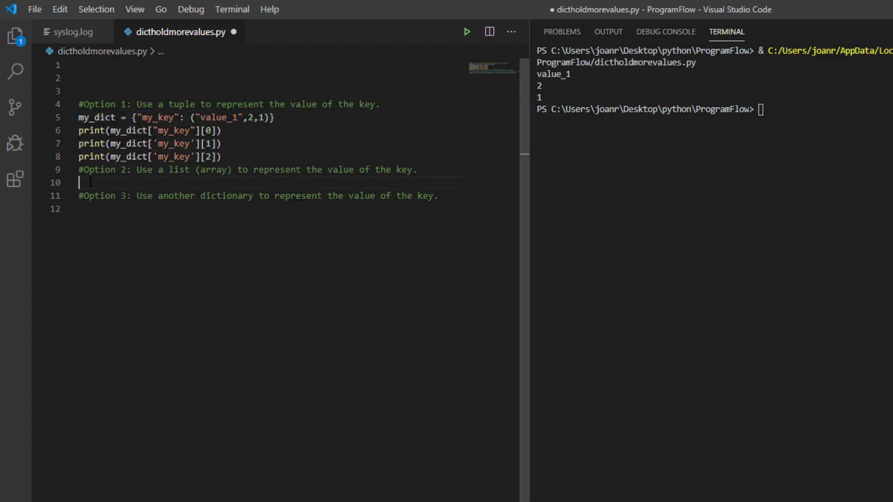
- Paste my_dict under Option 2 and change the tuple to the list ["value_1",2,1]
type("my_dict = {\"my_key\": (\"value_1\",2,1)}")
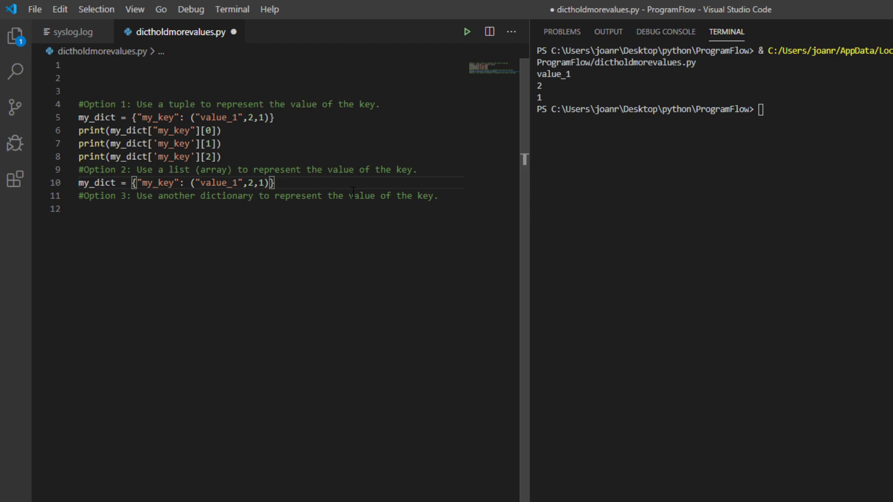
key("Enter")
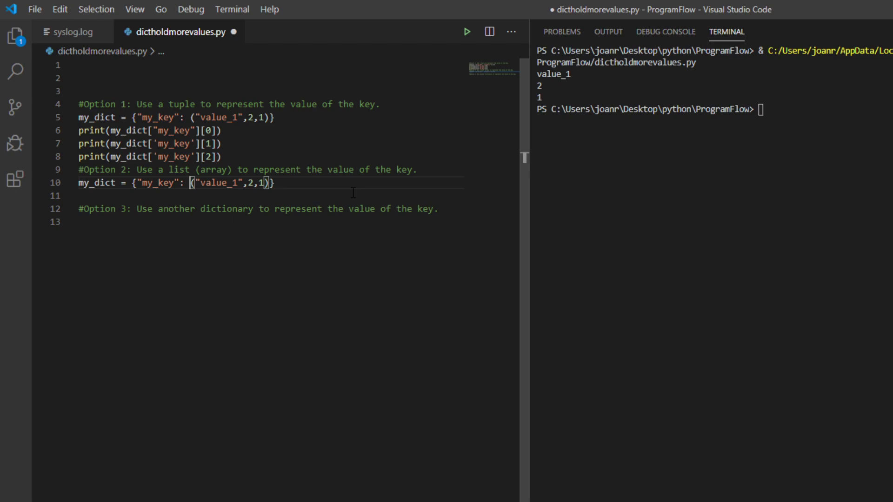
key("Backspace")
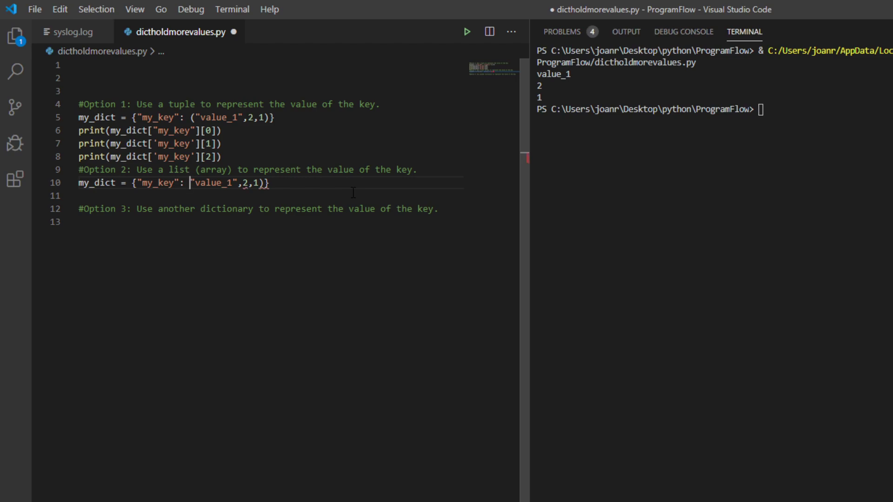
type("[")
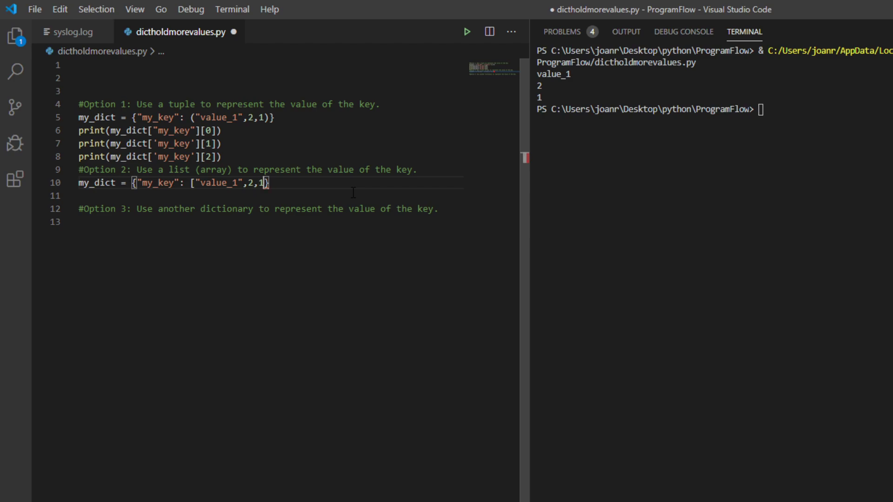
type("]")
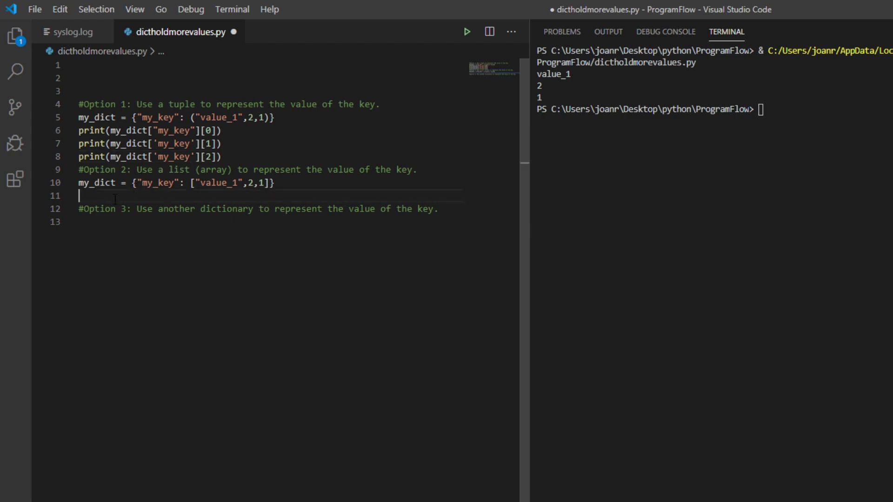
type("print(m")
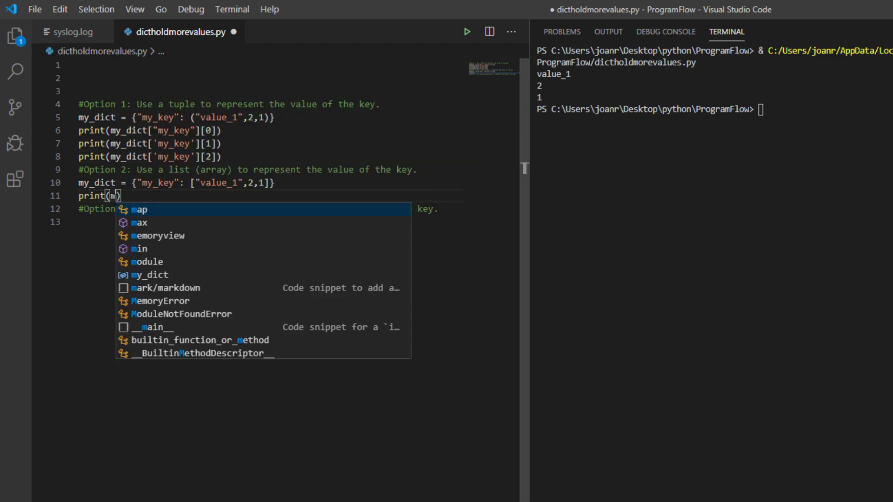
- Finish print(my_dict['my_key'][0]) for the list and run it, fixing the line until value_1 prints
type("y_dict['my_")
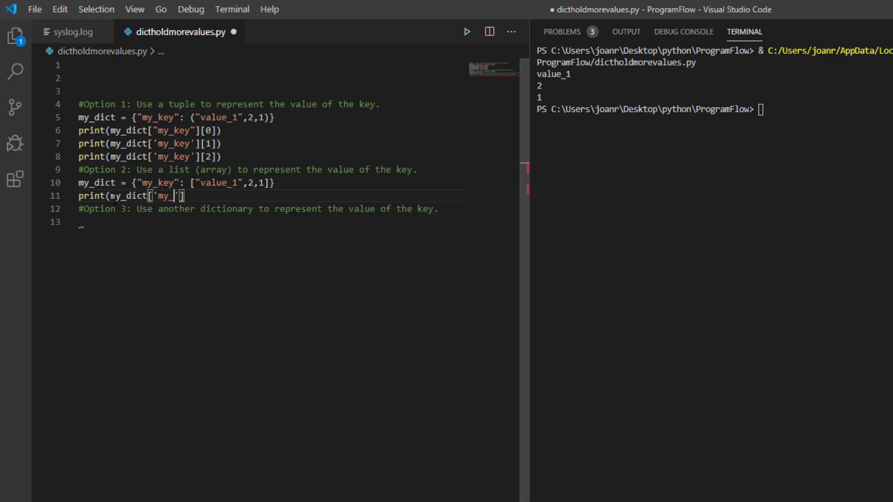
type("key")
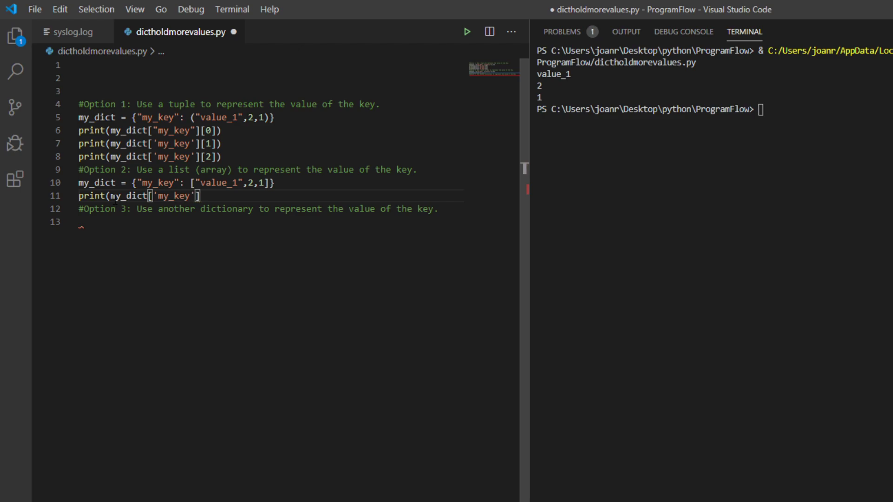
type("[]")
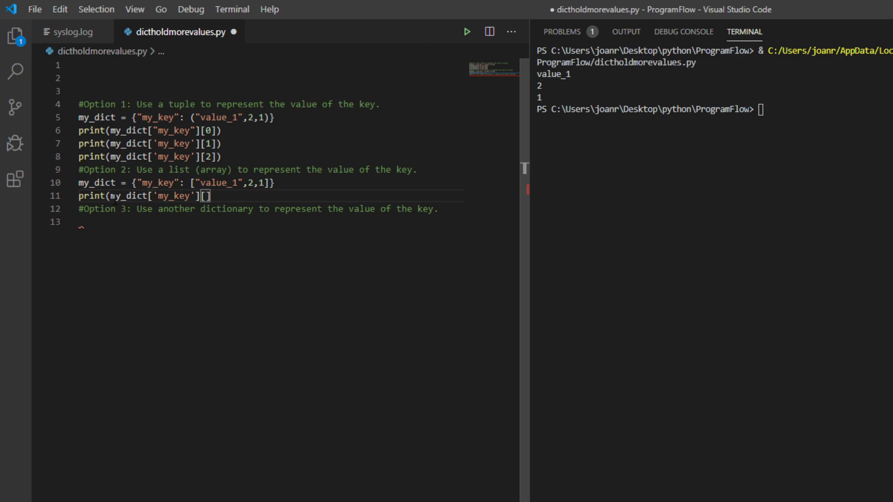
type("0")
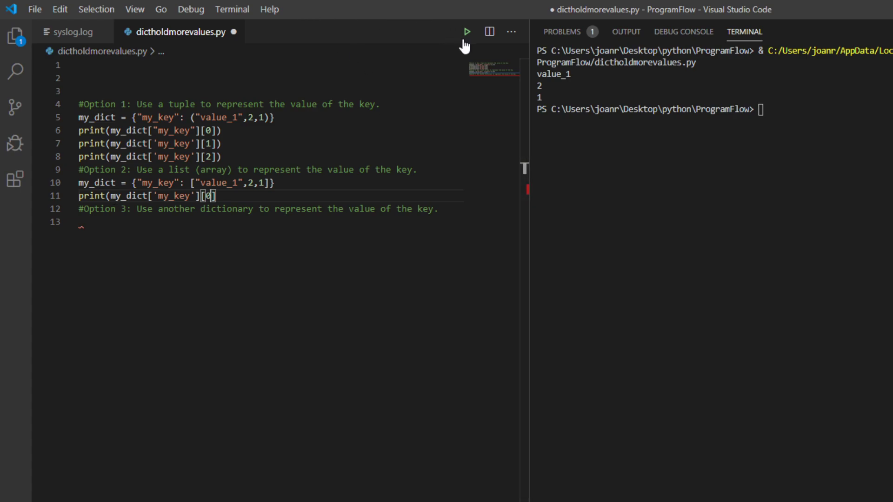
left_click(466, 32)
type(")")
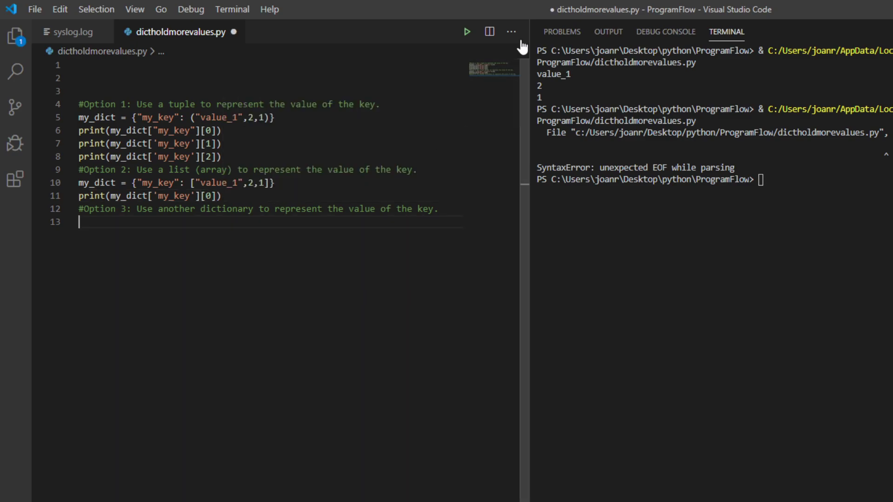
left_click(466, 32)
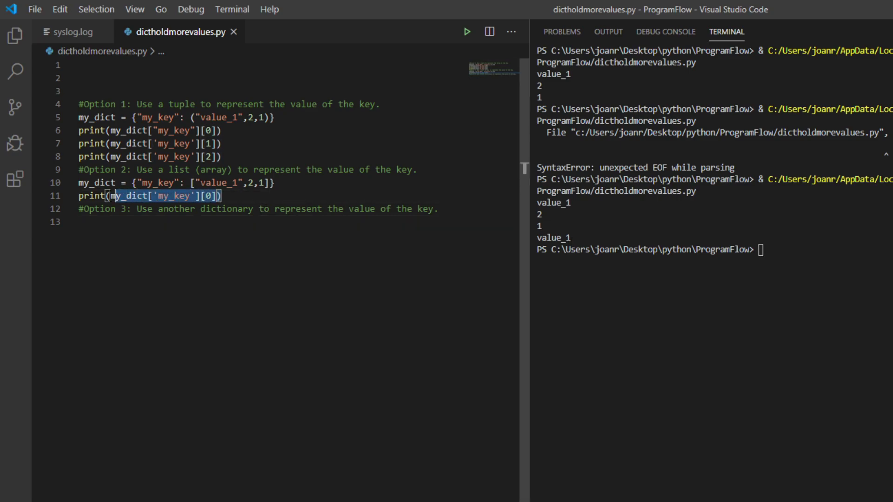
- Copy the print line for indexes 1 and 2 and run, printing value_1, 2 and 1 again
right_click(166, 196)
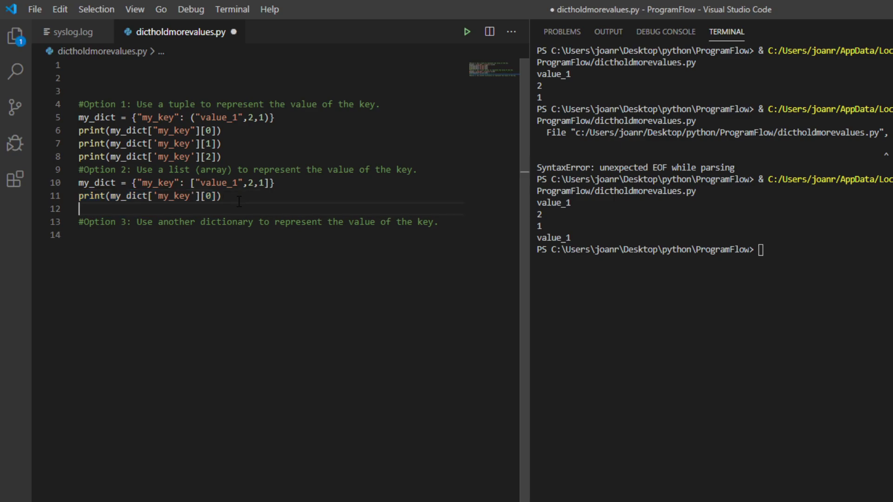
type("print(my_dict['my_key'][0])")
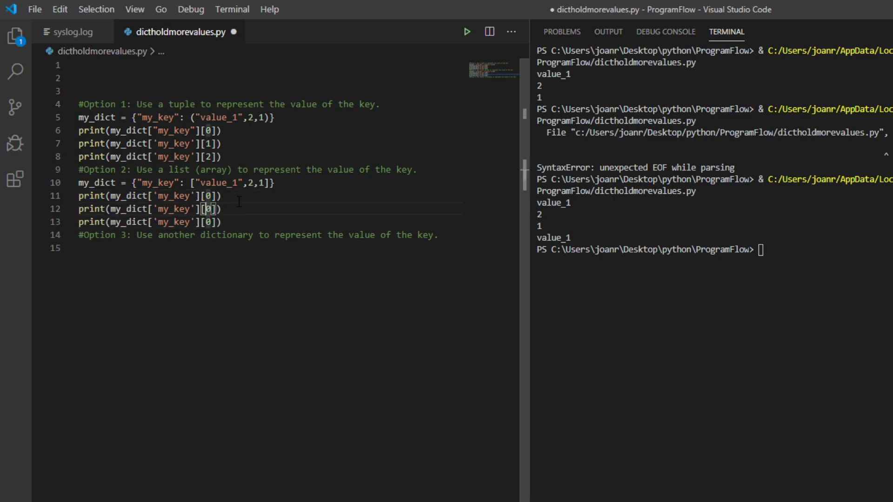
type("1")
left_click(269, 221)
type("2")
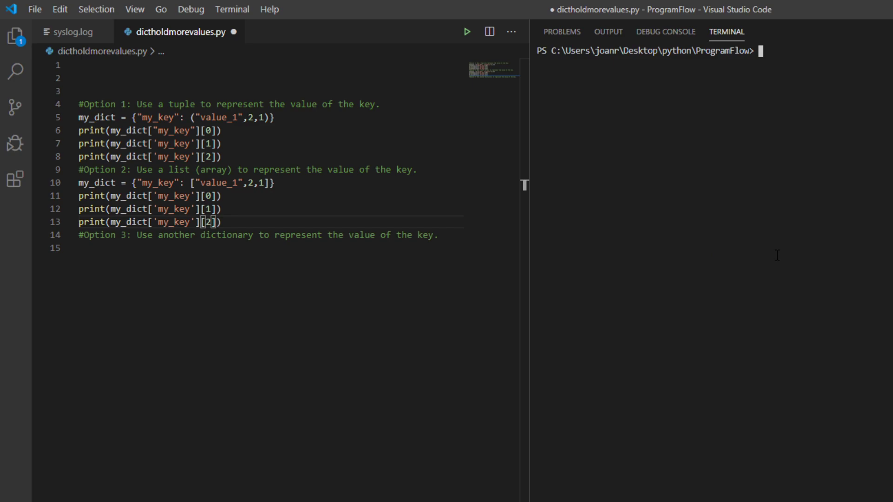
left_click(466, 31)
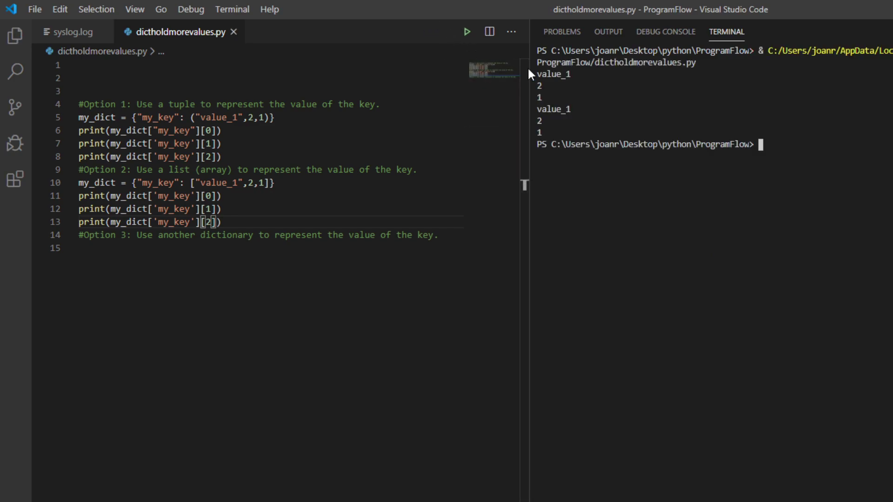
mouse_move(533, 132)
type("my_dict = {\"my_key\": [\"value_1\",2,1]}")
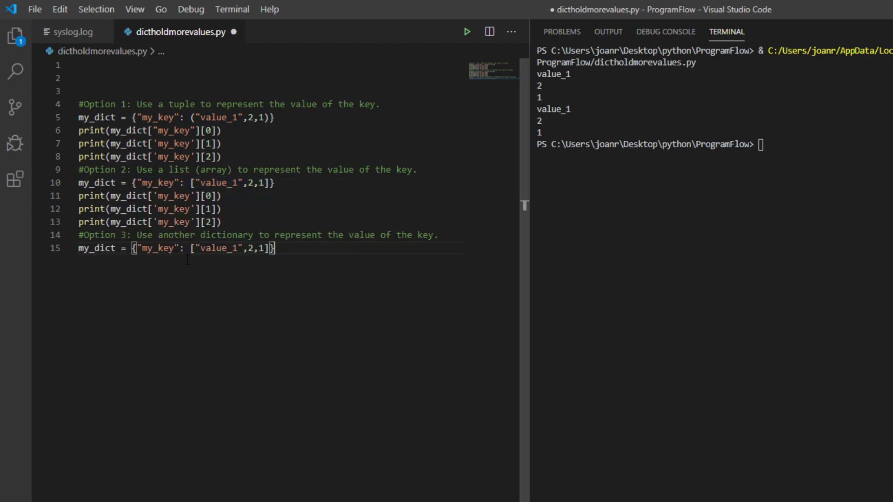
mouse_move(191, 255)
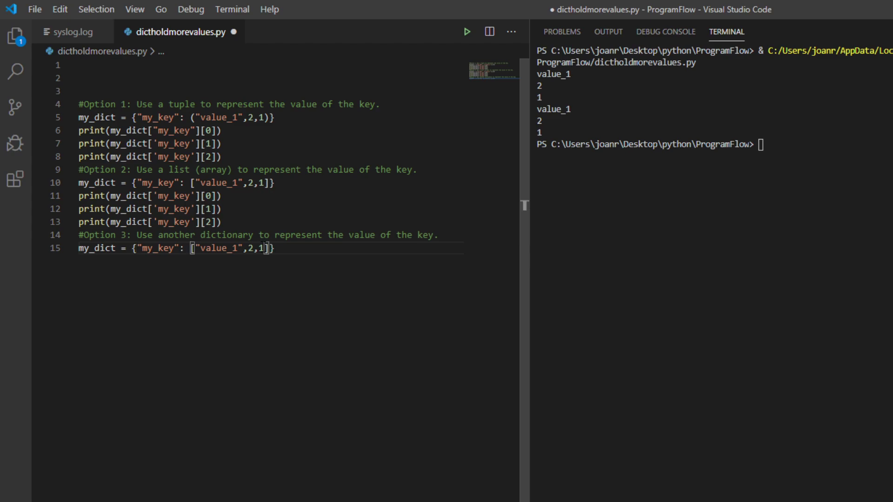
- Under Option 3, give "my_key" the nested dictionary {'key_1': 'value_1','key_2':2,'key_3':1}
type("{")
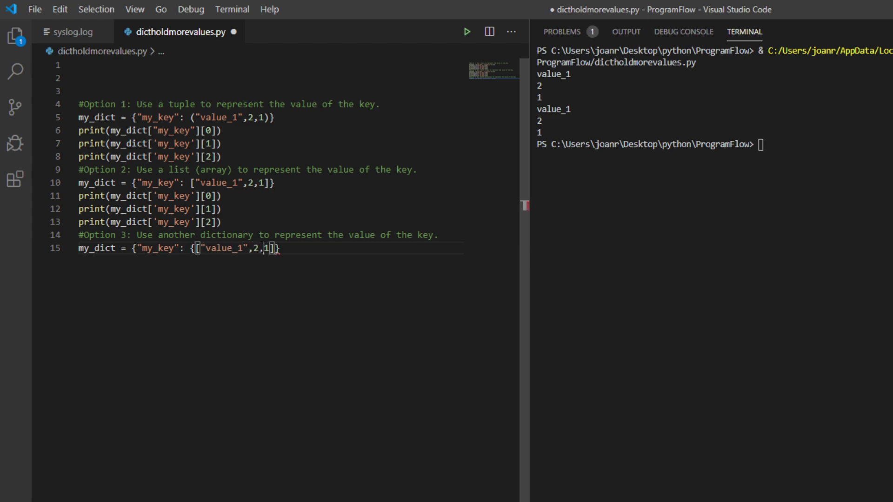
key("Backspace")
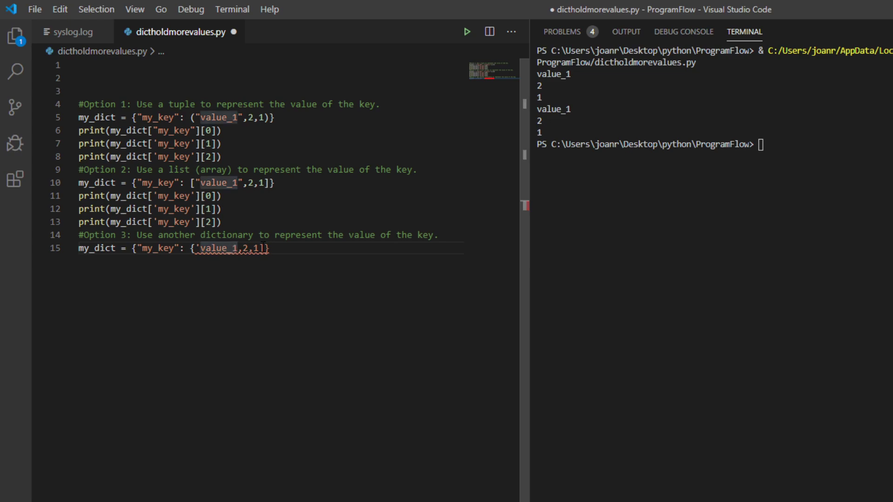
type("':")
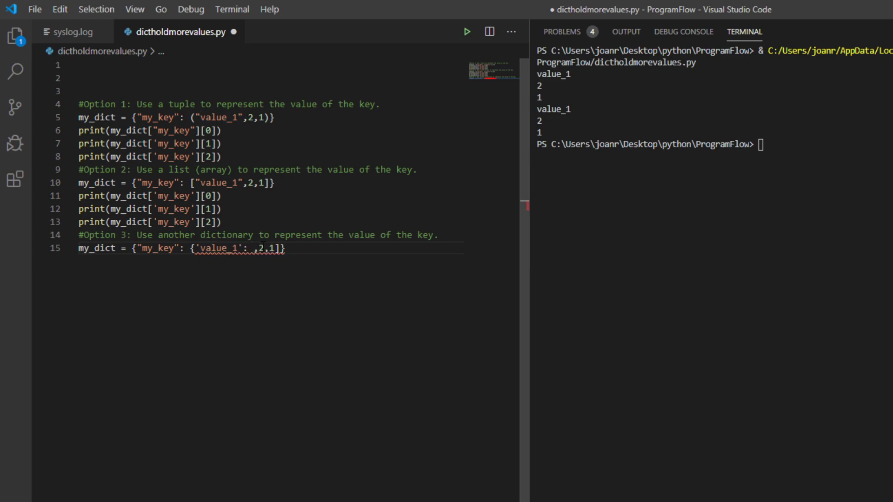
type("1")
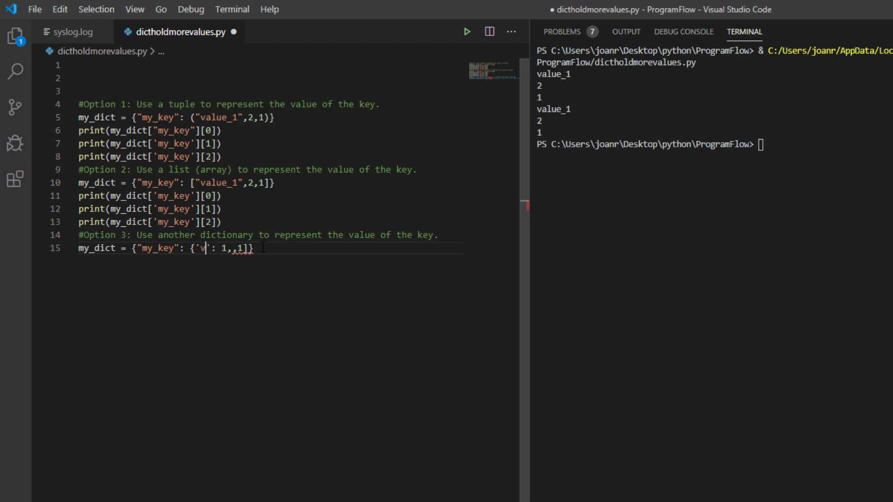
type("key_1")
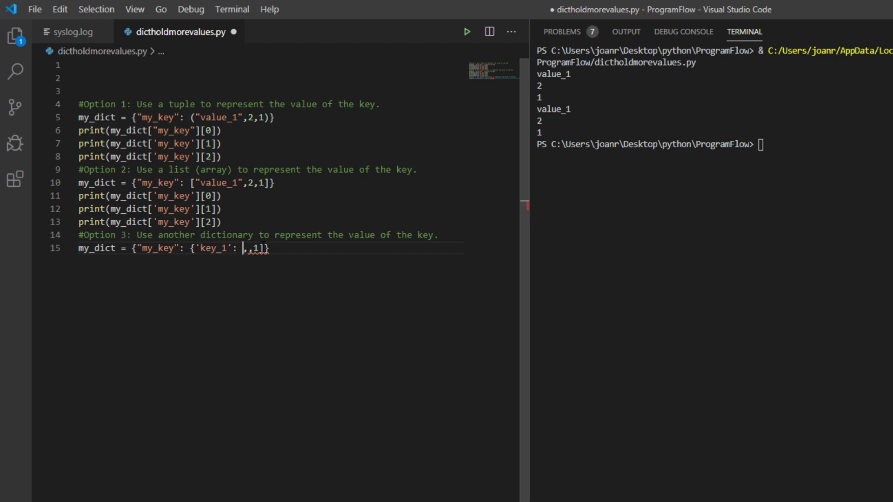
type("'value'")
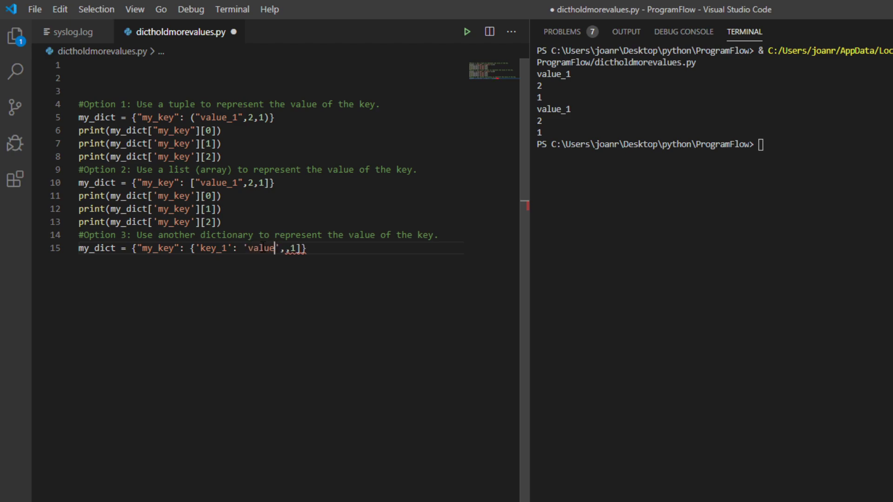
type("_1'")
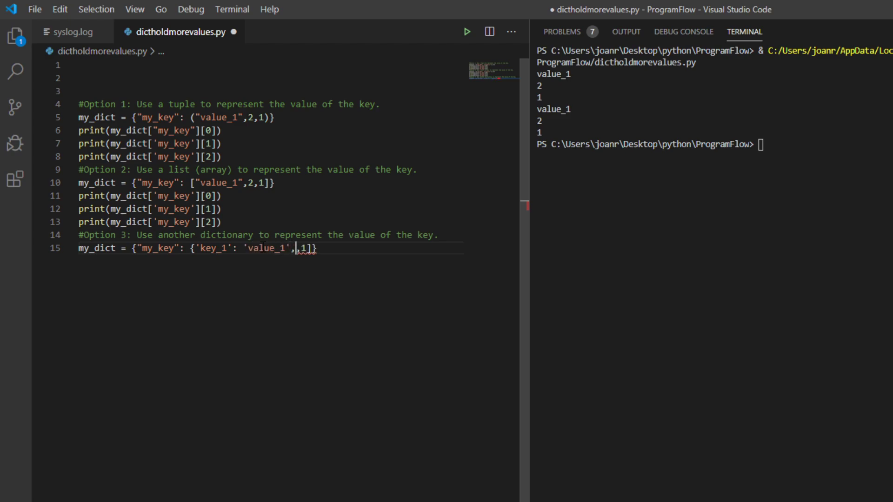
type("2")
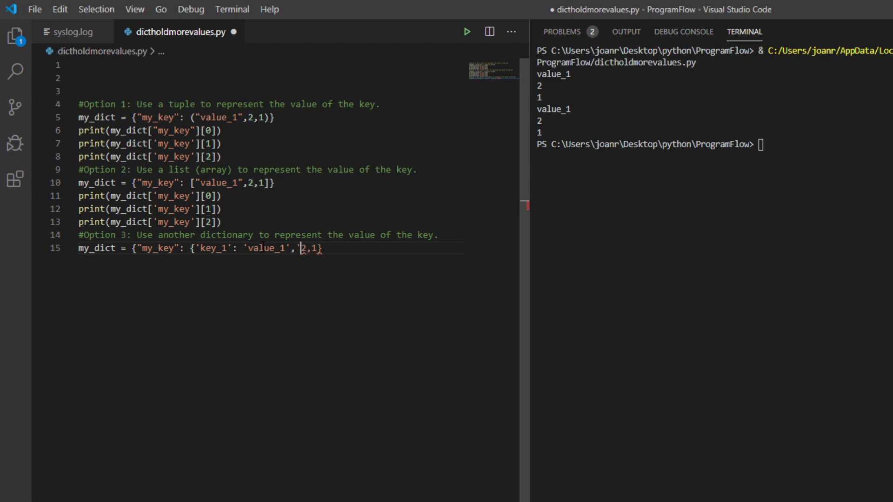
type("'key_2':")
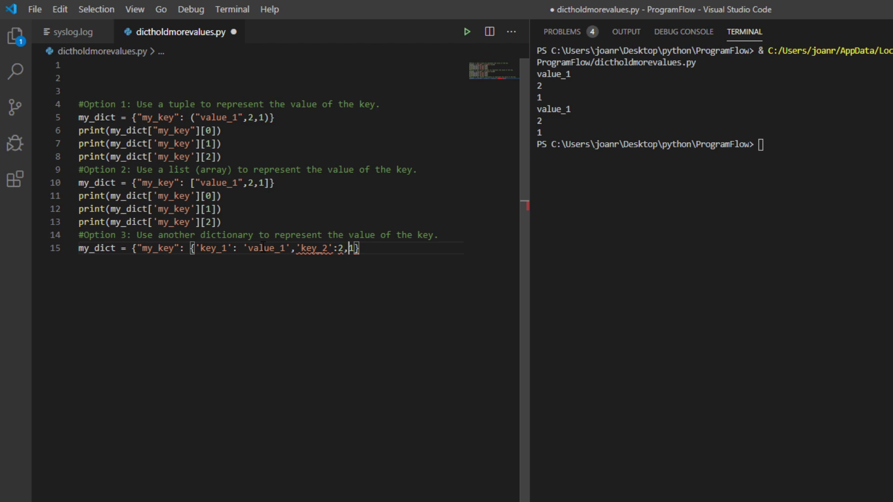
type("key1")
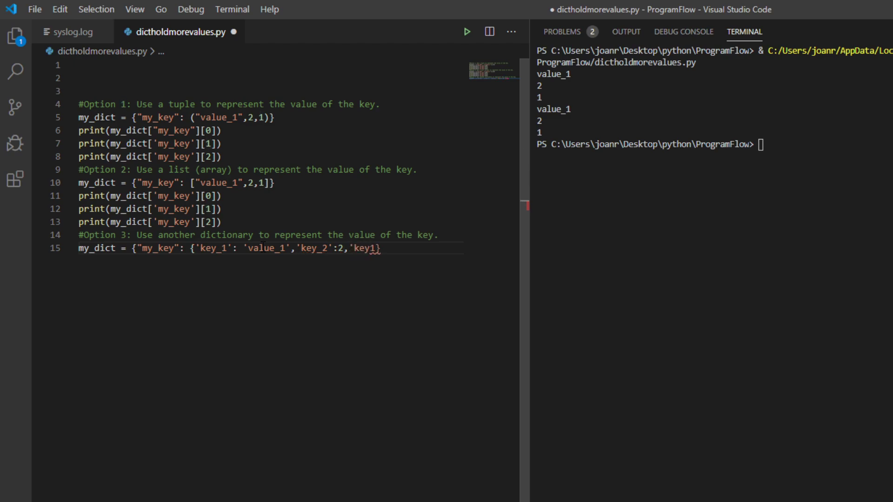
type("_3':1")
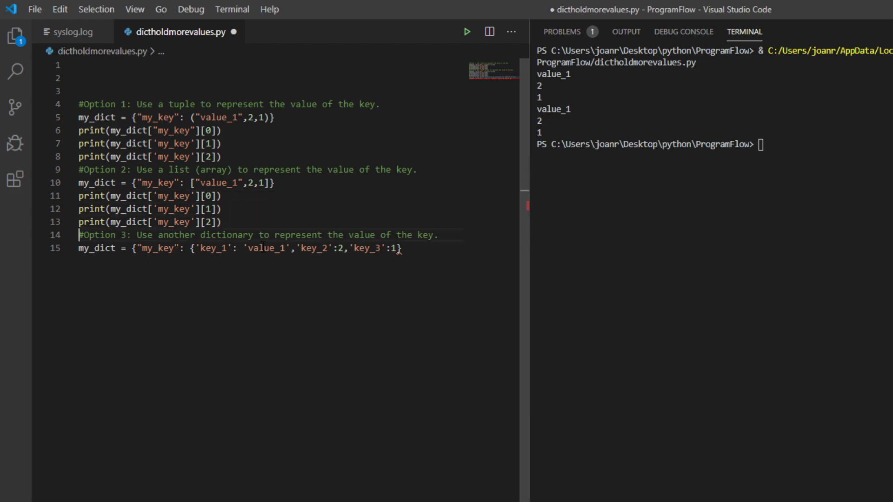
left_click(204, 248)
type("}")
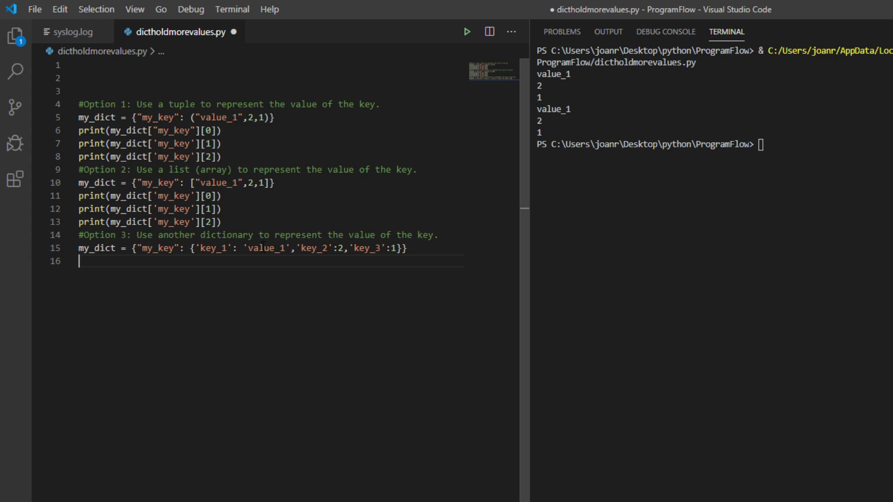
- Move the inner dictionary onto its own line and start a new line below it
left_click(172, 248)
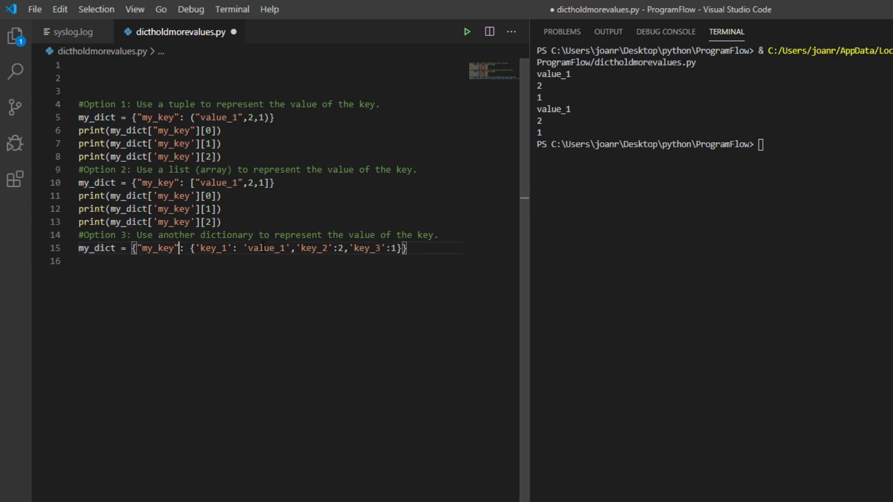
key("Enter")
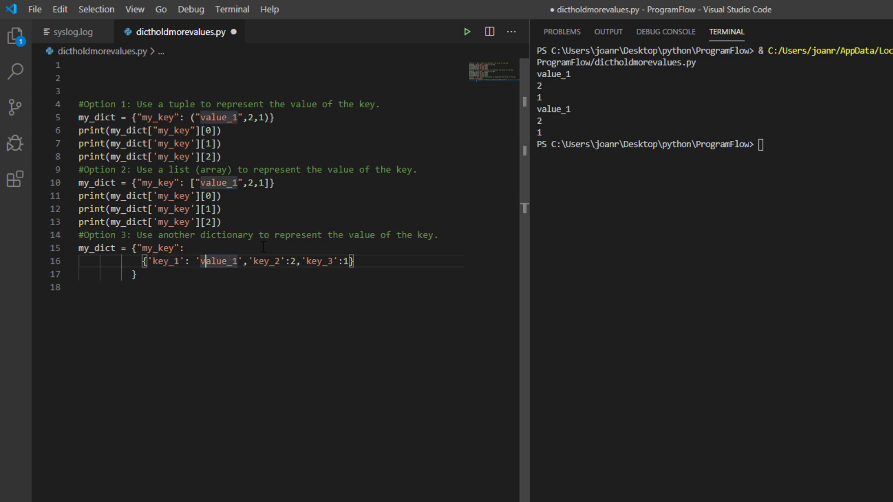
key("Return")
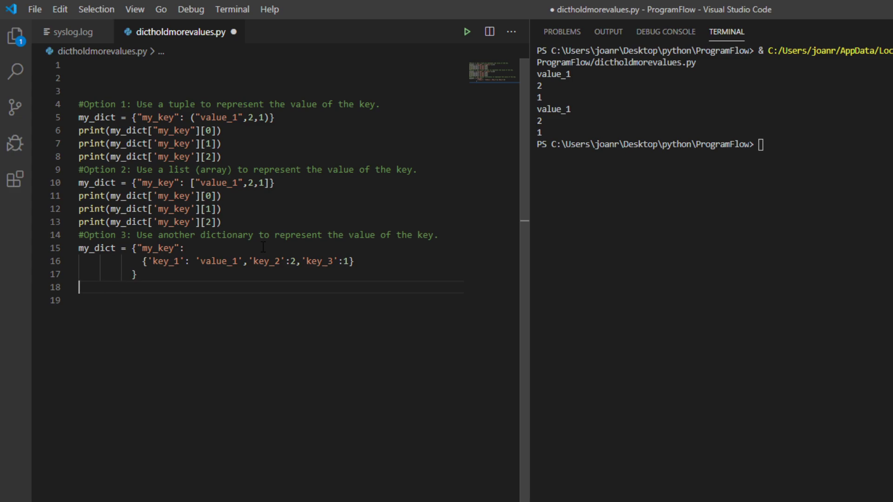
- Add print(my_dict["my_key"]['key_1']) and run, printing value_1, then select the line to duplicate
type("print")
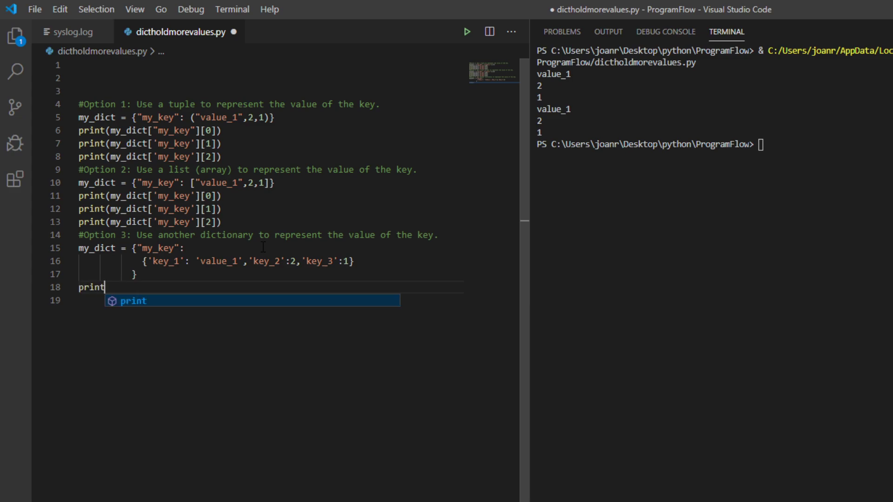
type("(m")
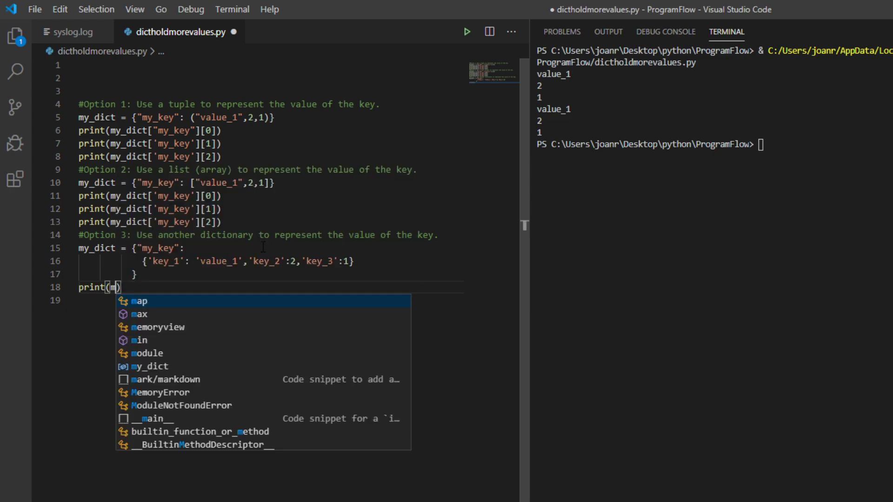
type("y_dict[")
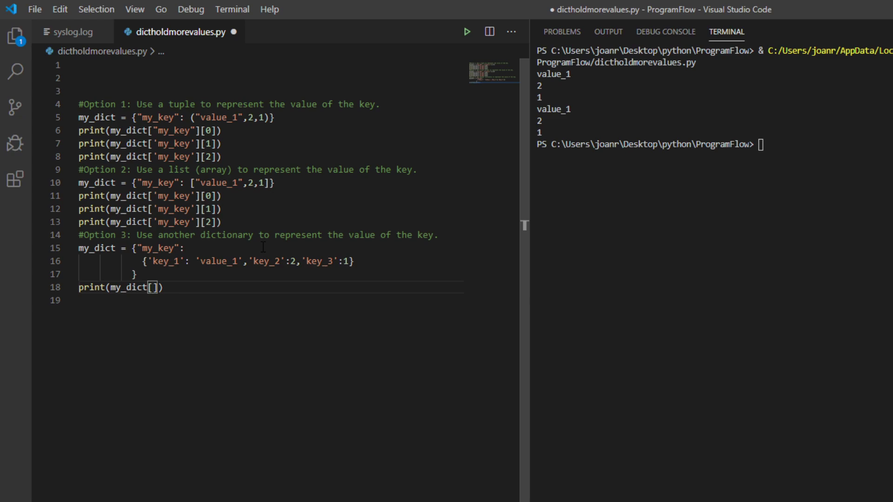
type("\"m\"")
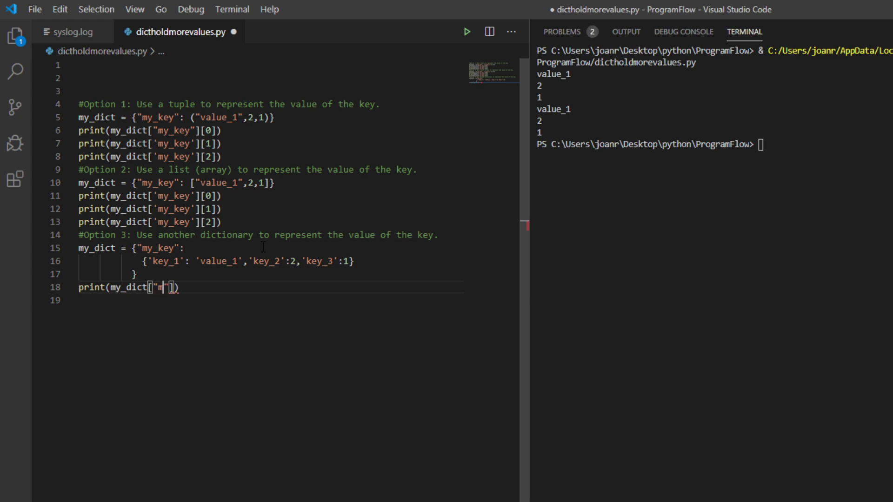
type("y_key")
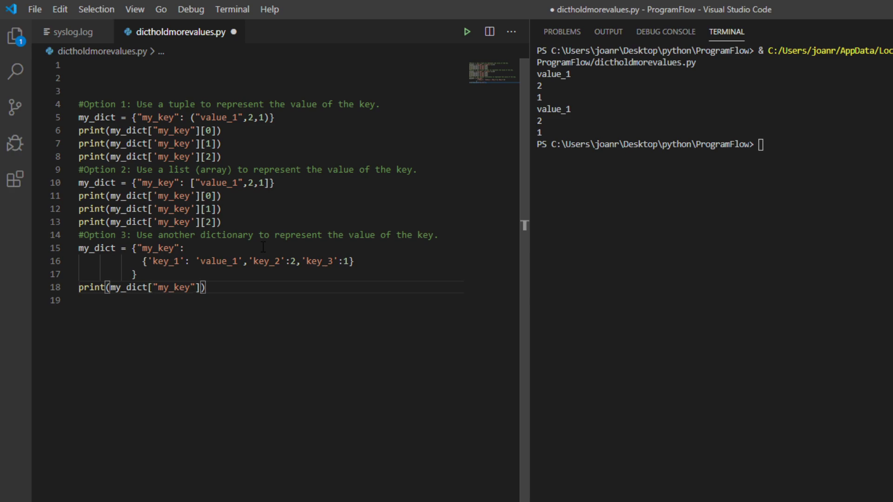
type("[]")
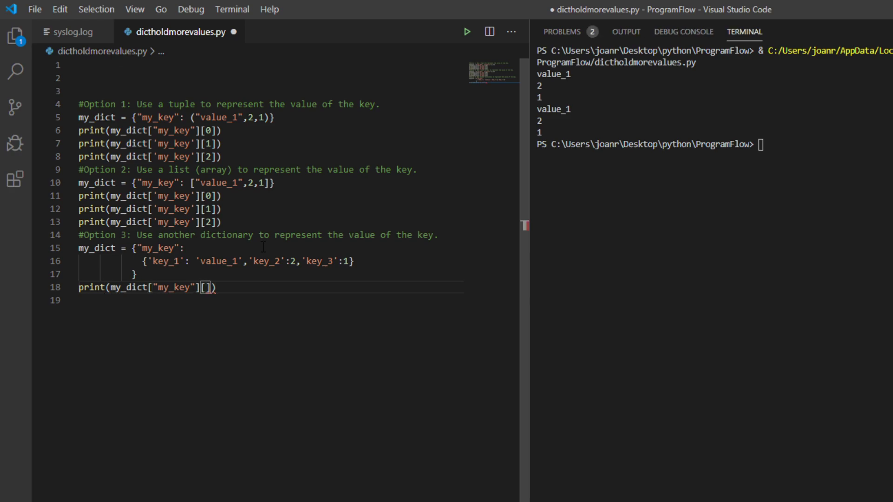
type("''")
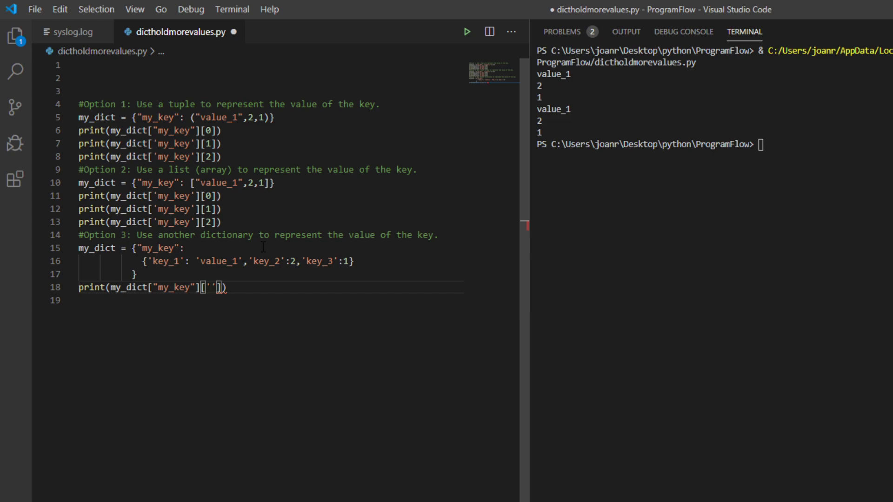
type("key_1\"")
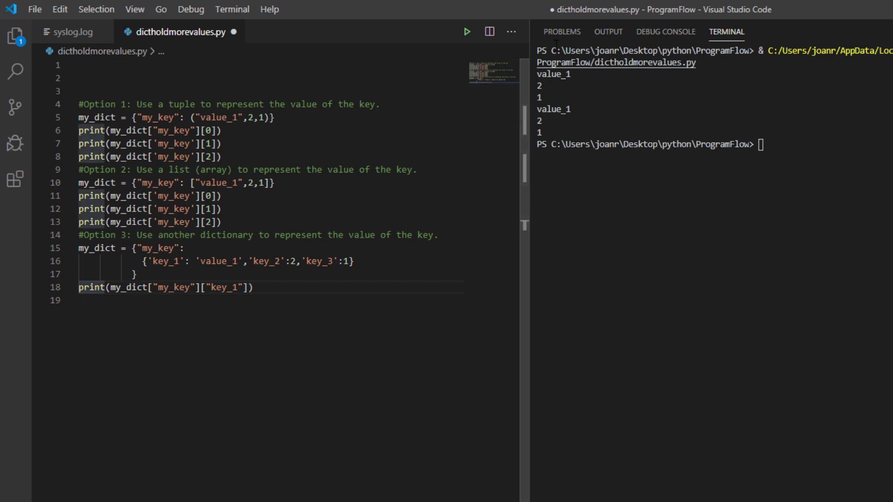
left_click(466, 32)
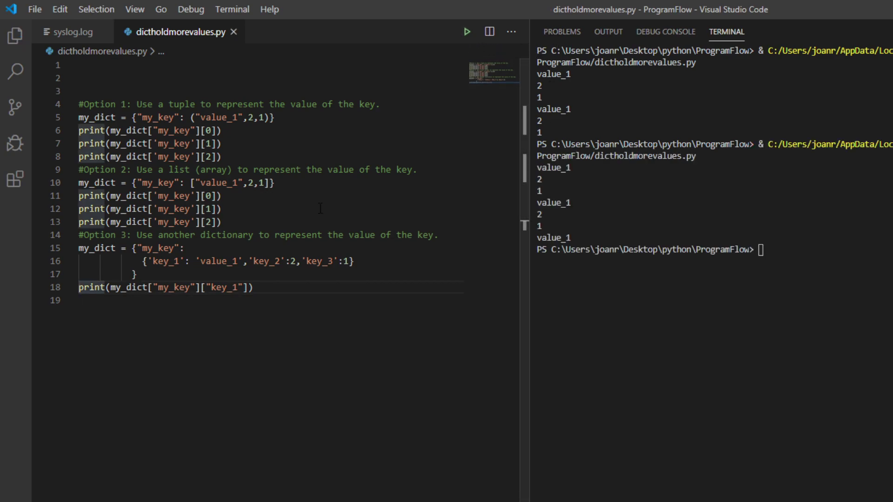
triple_click(166, 287)
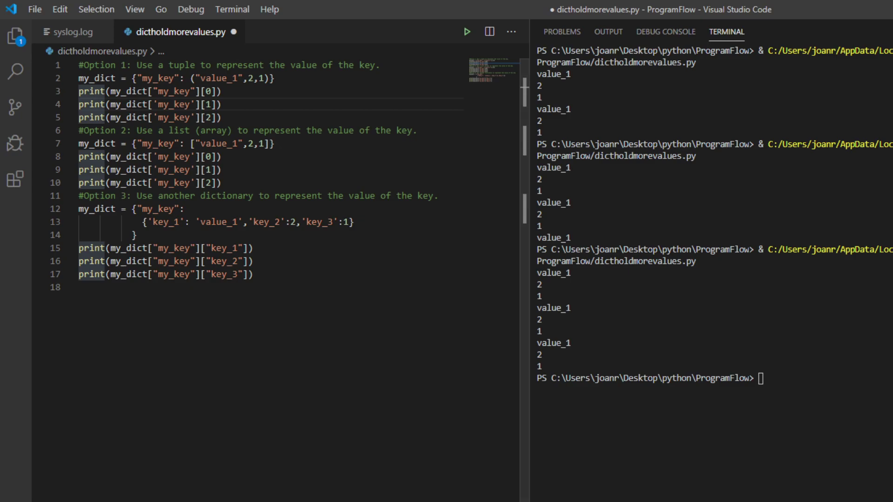
- Run the script with key_2 and key_3 print lines added, printing value_1, 2 and 1
left_click(39, 209)
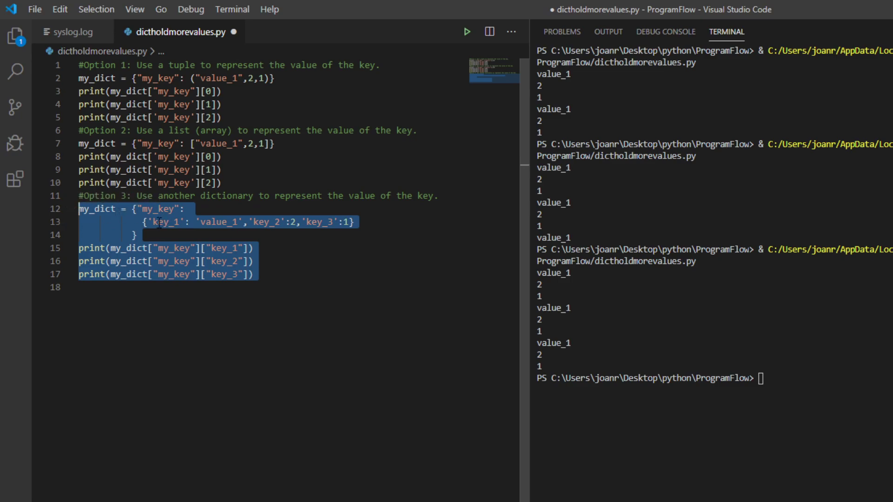
mouse_move(285, 263)
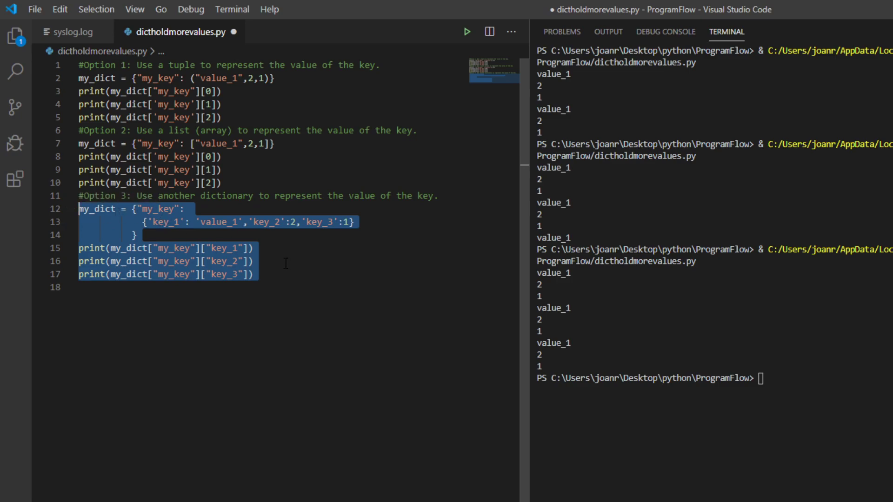
left_click(355, 222)
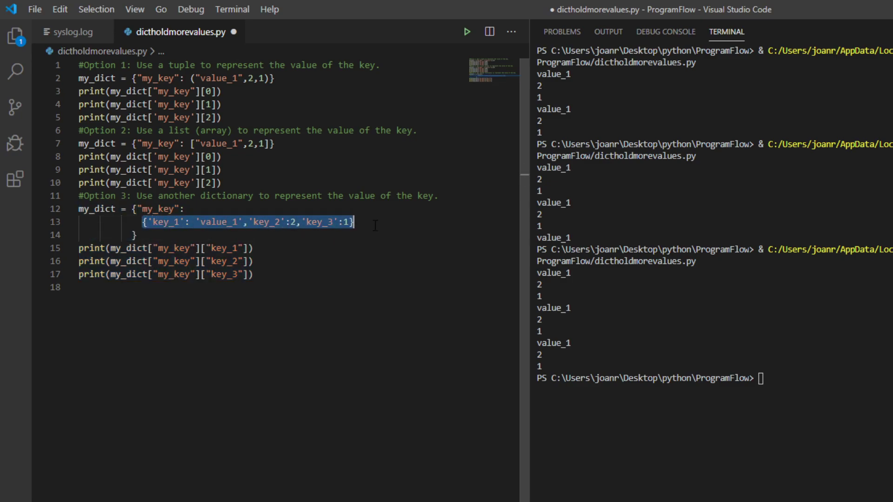
left_click(148, 222)
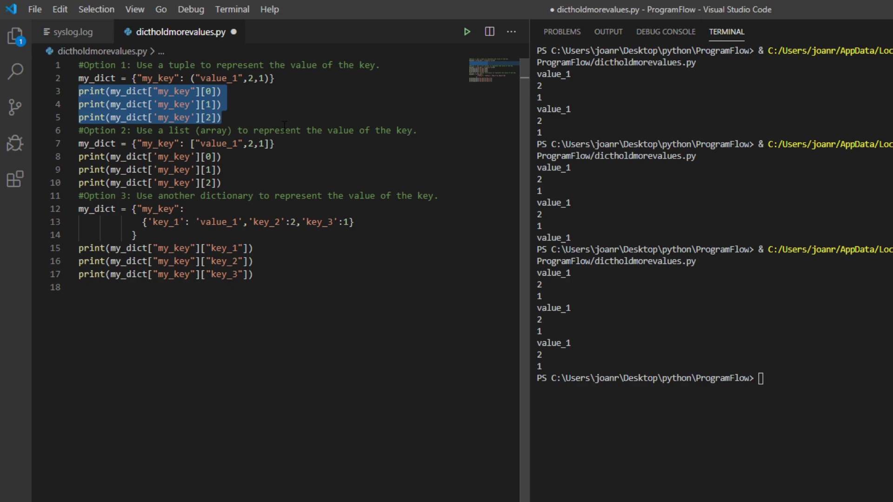
mouse_move(174, 8)
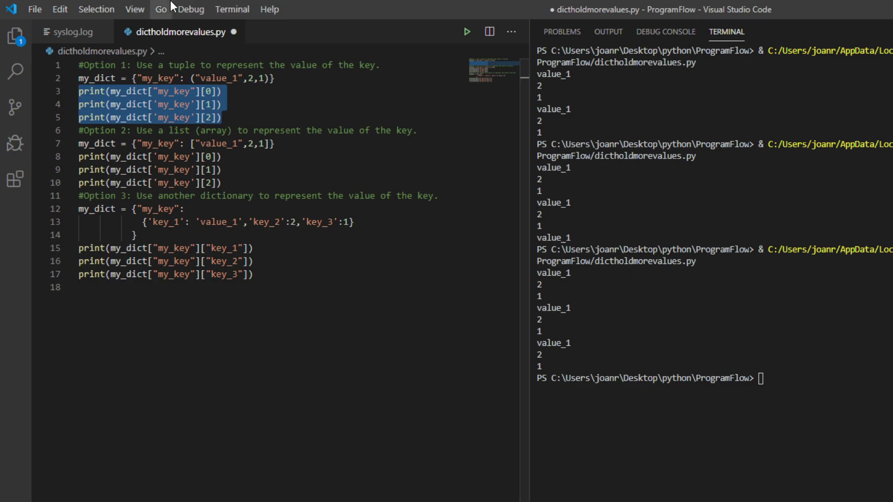
mouse_move(357, 278)
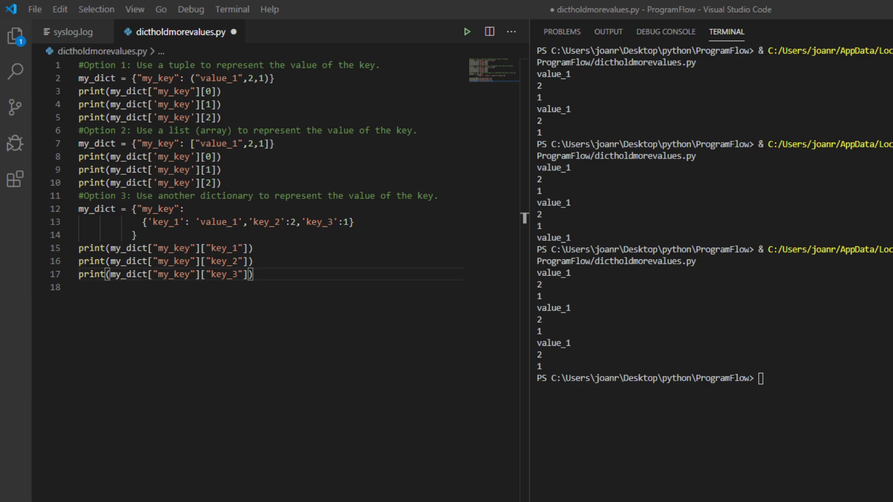
left_click(38, 78)
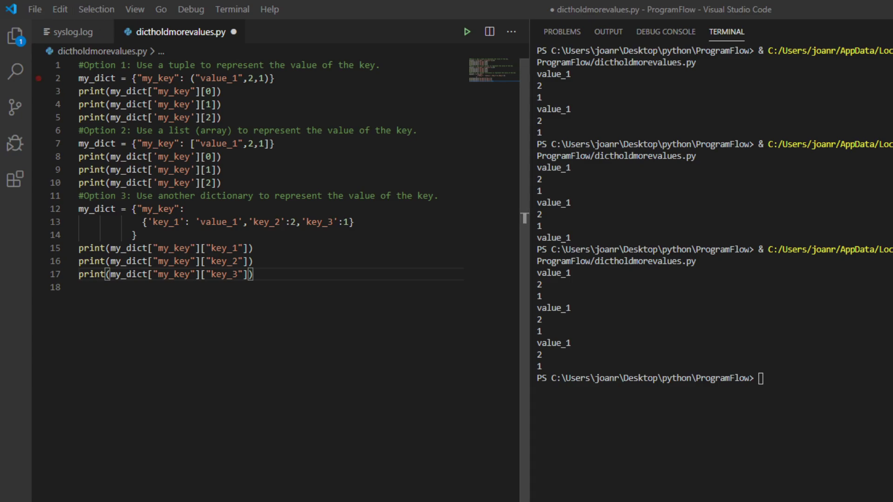